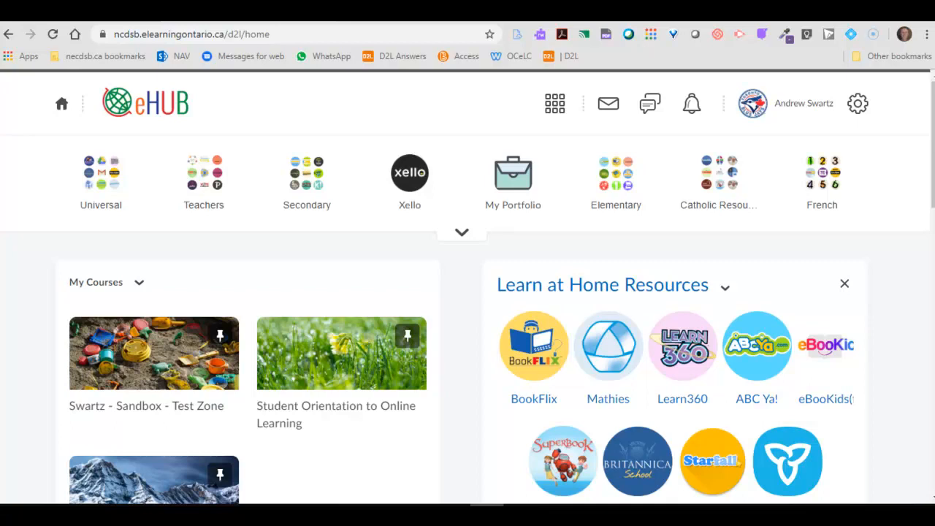
mouse_move(325, 117)
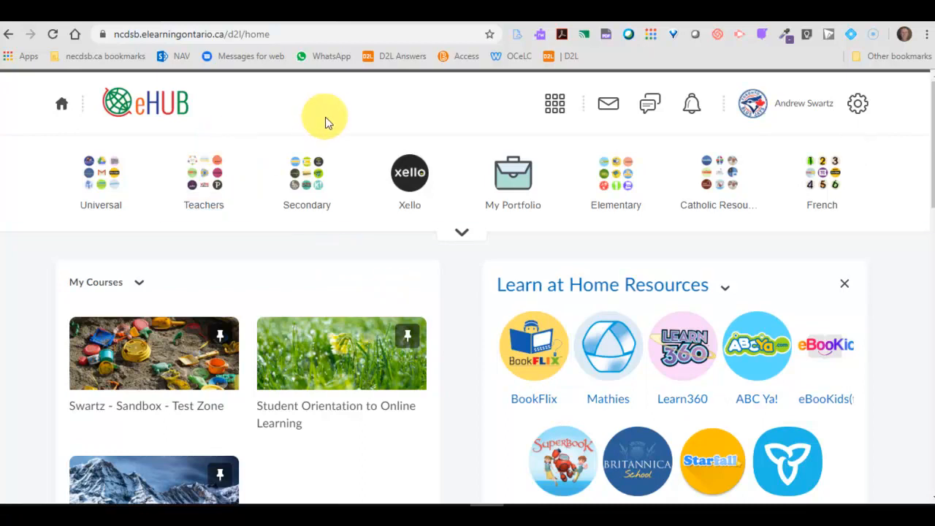
Step: Open the eHub course selector list showing the pinned sandbox and orientation courses
scroll("down", 3)
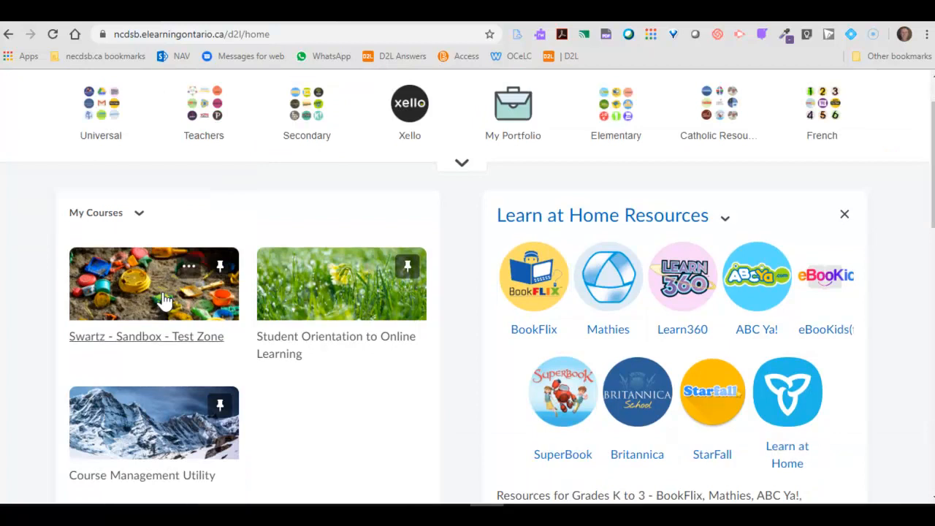
mouse_move(139, 303)
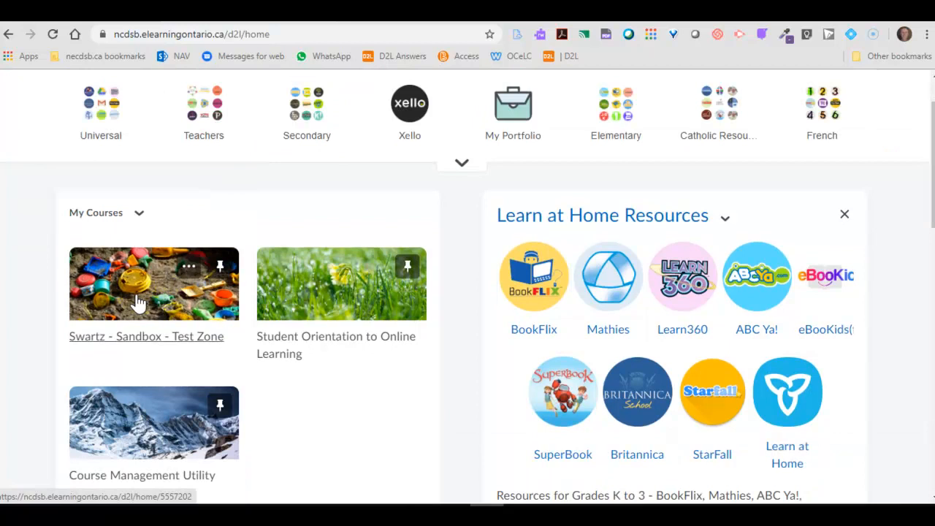
left_click(556, 103)
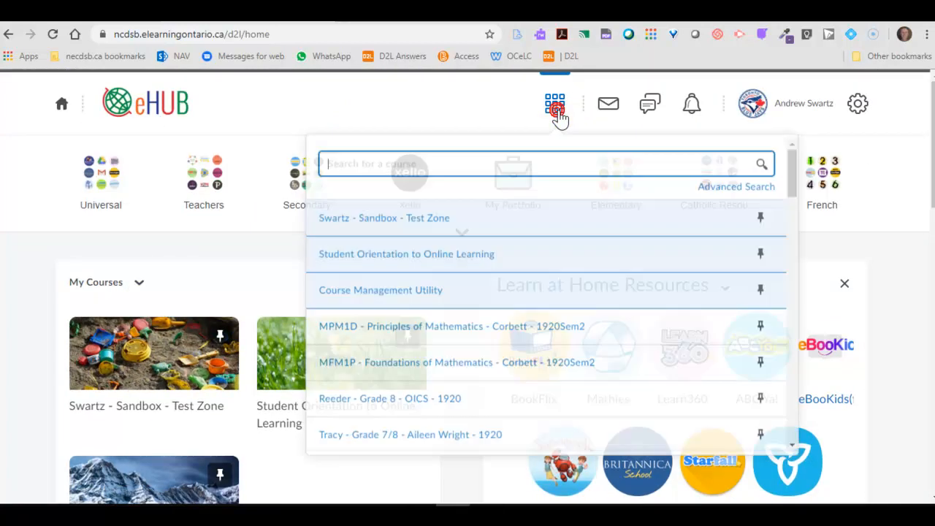
Step: Enter Swartz - Sandbox - Test Zone and show the navbar's Edit This Navbar option
left_click(384, 218)
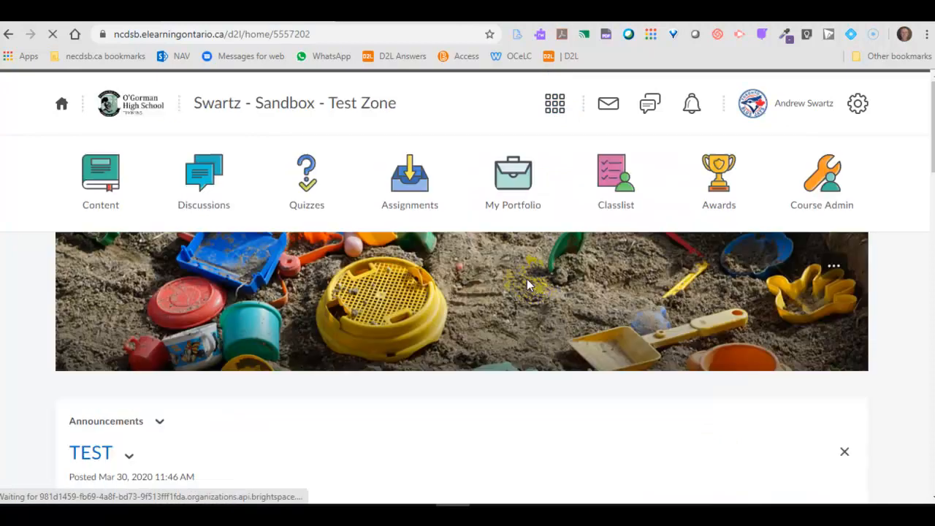
mouse_move(490, 293)
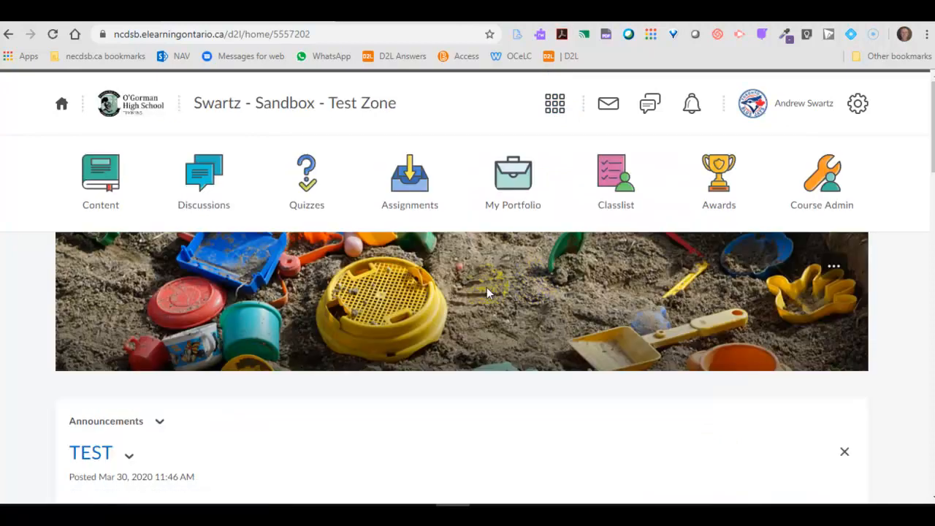
mouse_move(719, 176)
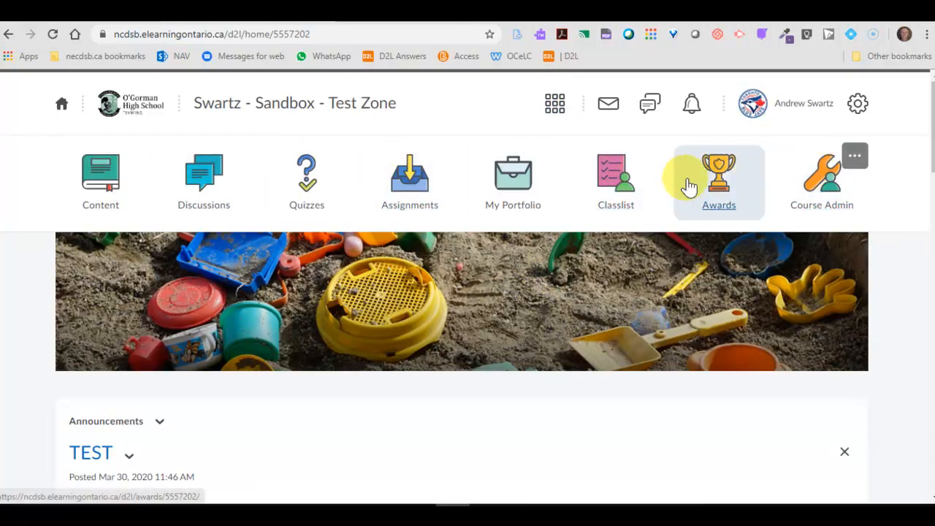
mouse_move(822, 181)
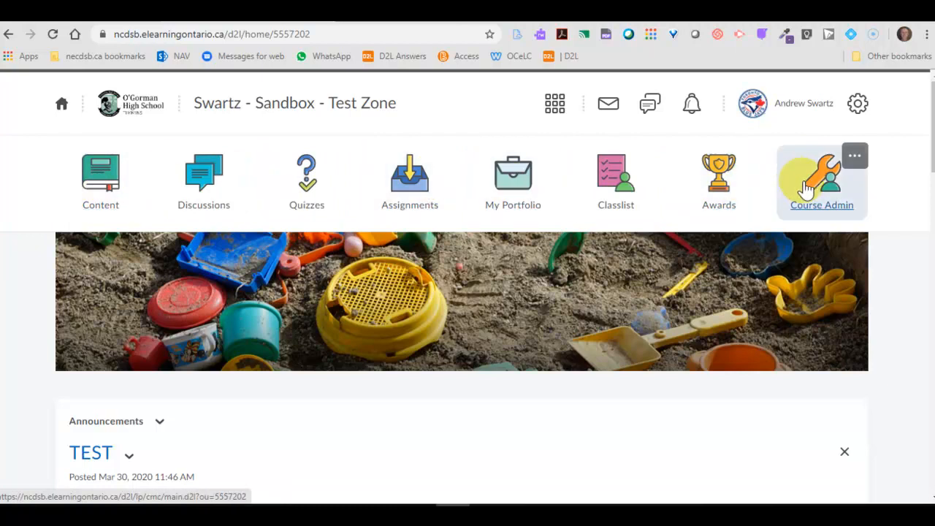
mouse_move(786, 216)
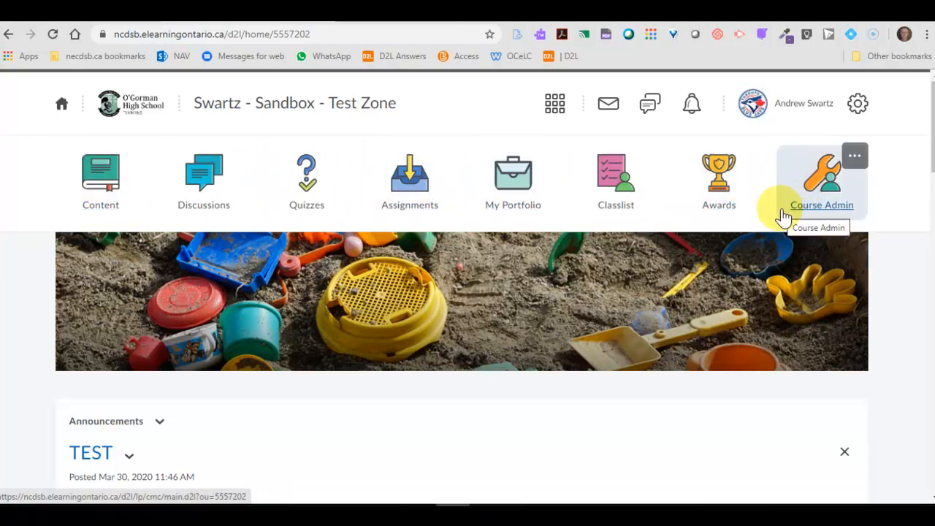
left_click(855, 155)
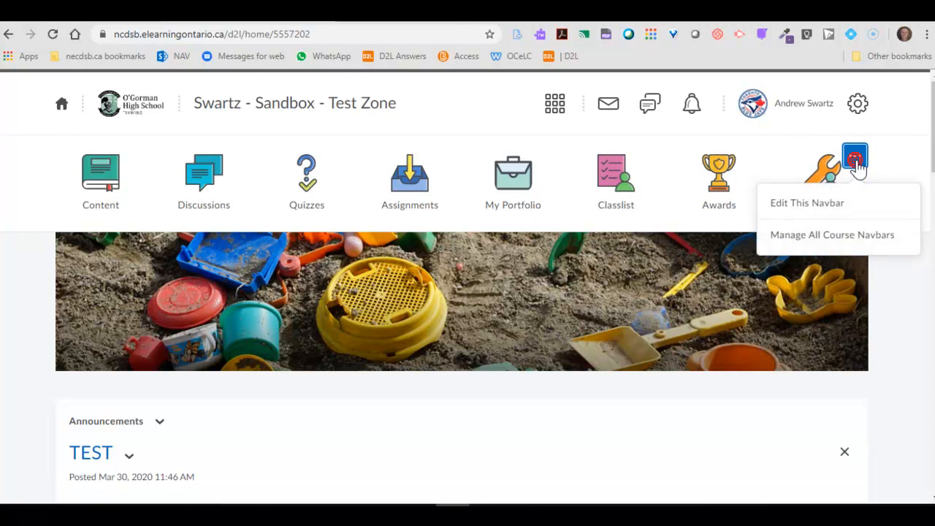
mouse_move(804, 203)
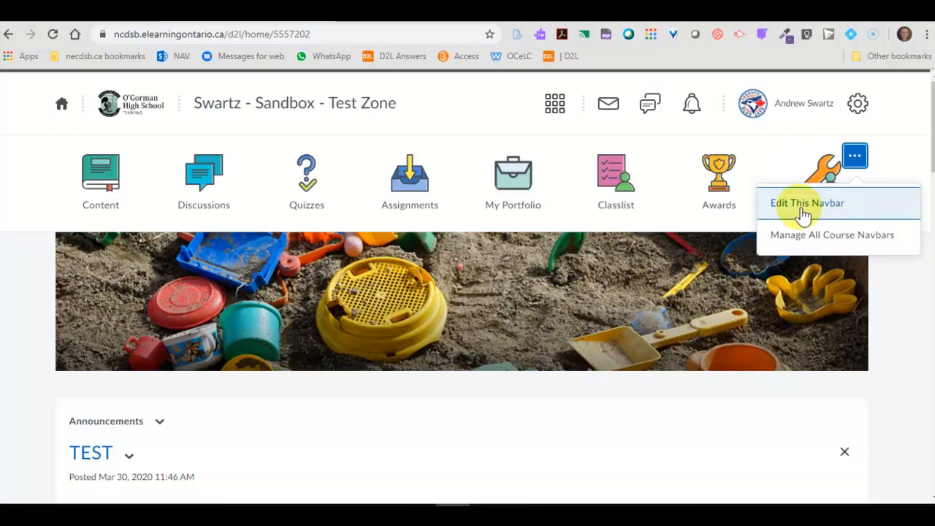
Step: Add the 'virtual' search result Virtual Meeting to the navbar after My Portfolio and save
left_click(807, 204)
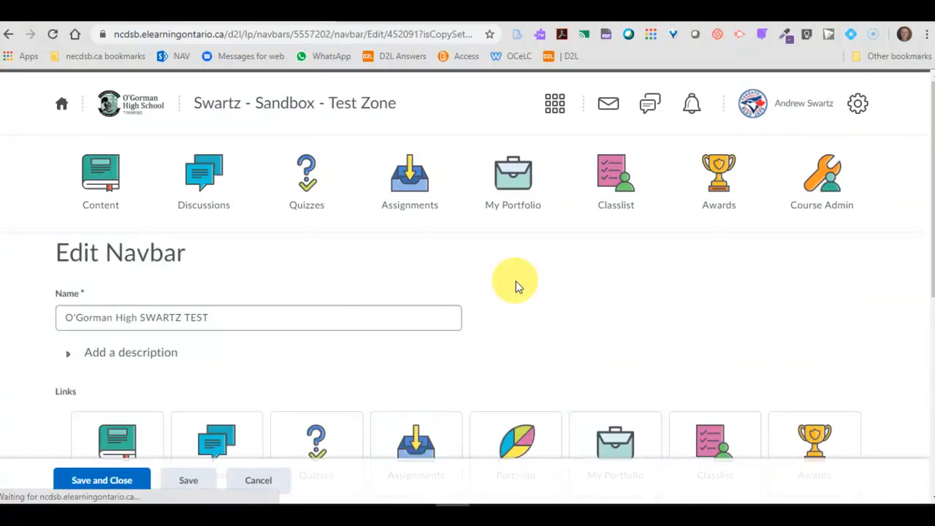
mouse_move(523, 274)
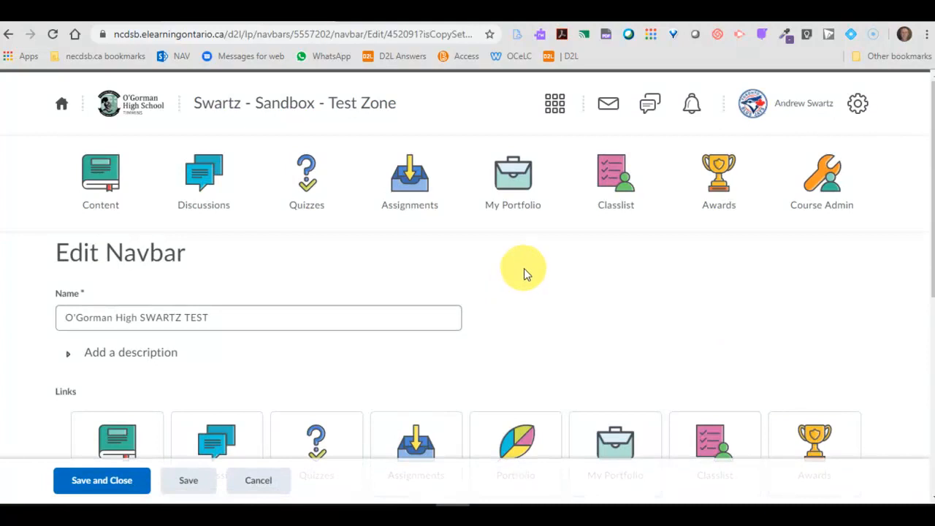
scroll("down", 3)
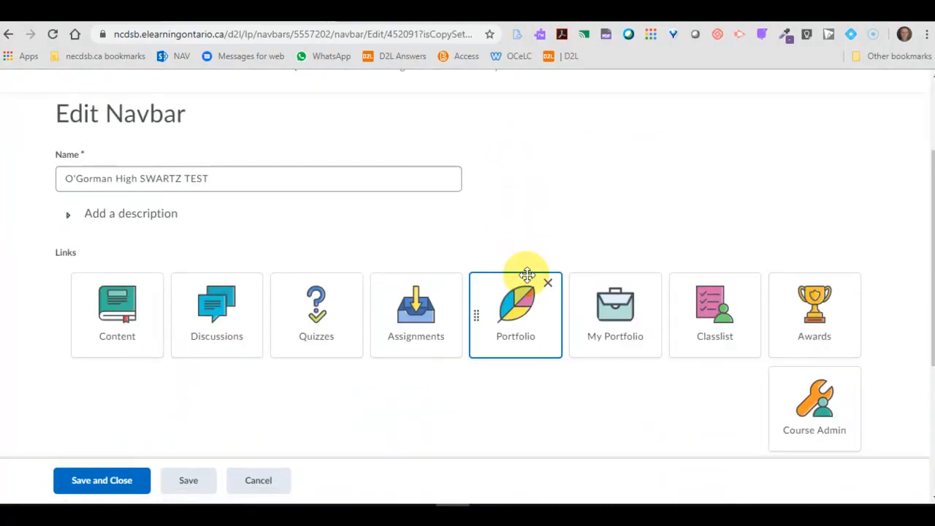
scroll("down", 3)
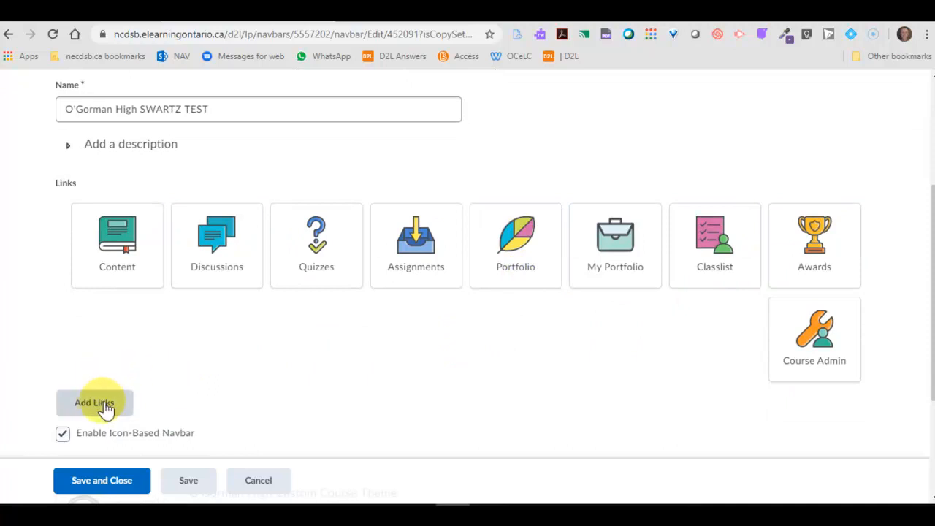
left_click(100, 403)
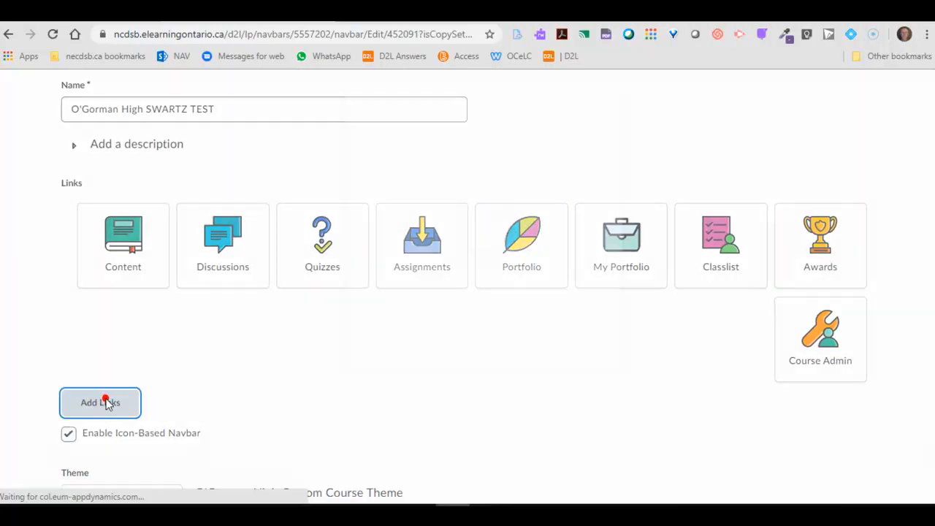
left_click(100, 403)
type("virtual")
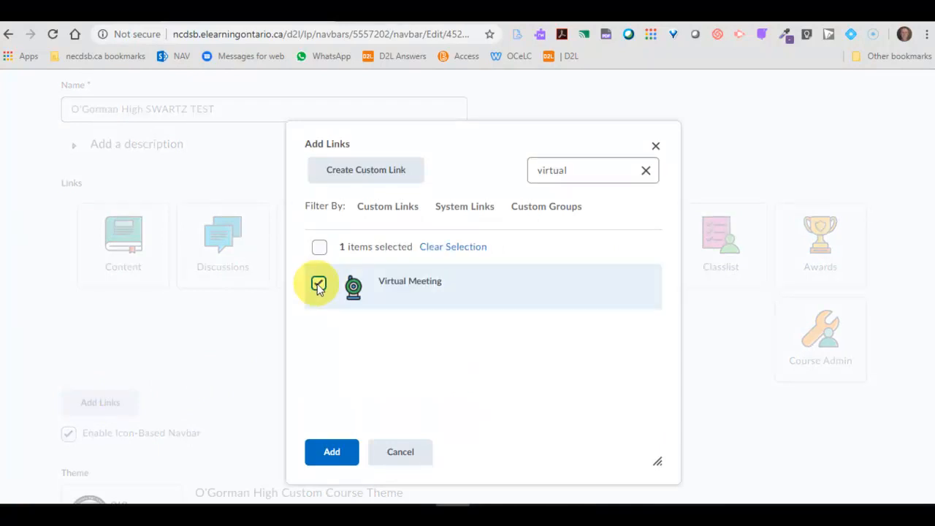
left_click(332, 452)
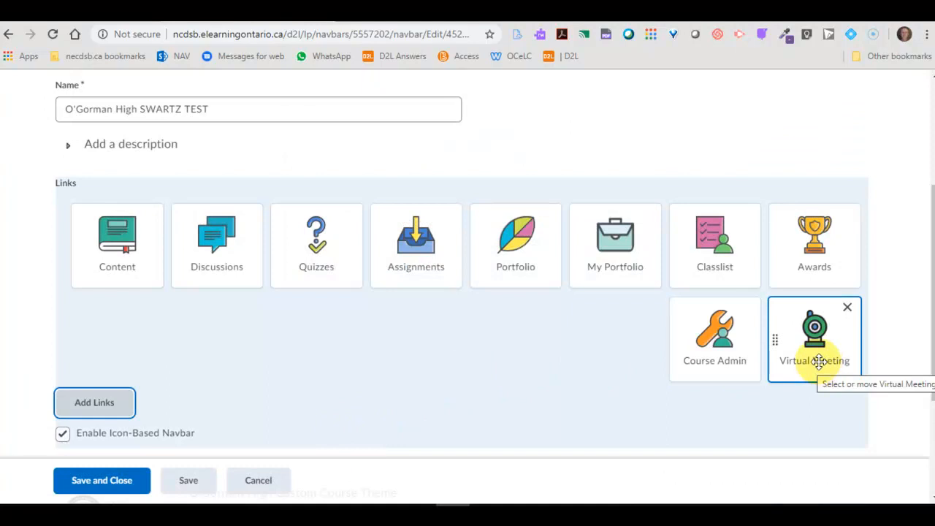
left_click_drag(814, 338, 715, 245)
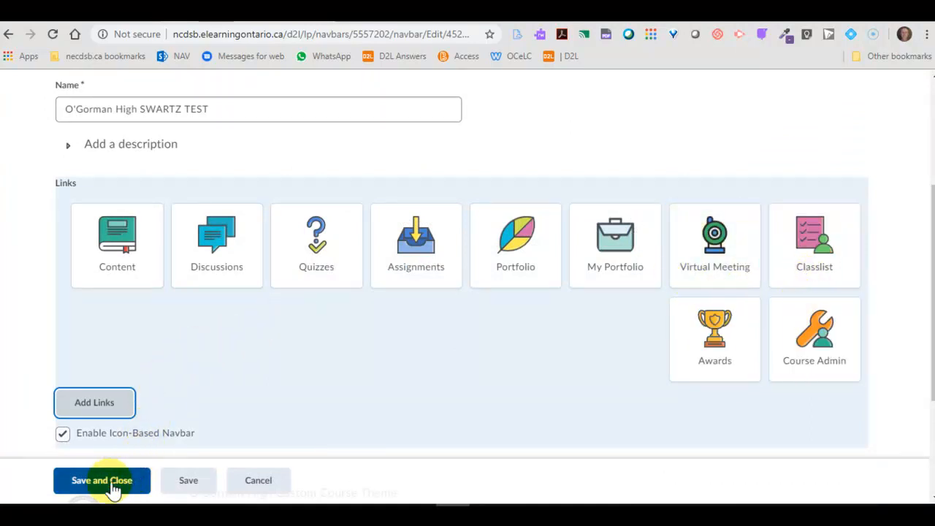
left_click(101, 480)
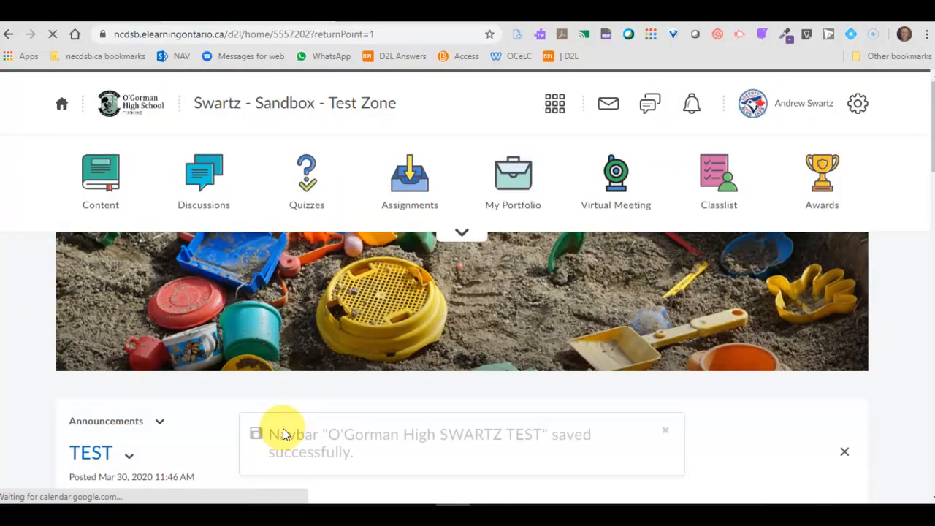
mouse_move(616, 179)
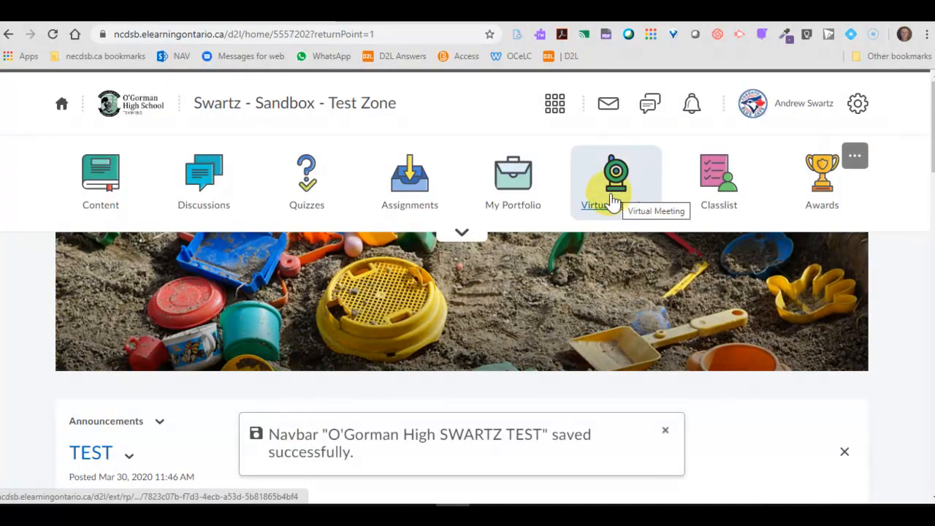
Step: Launch the Virtual Meeting tool through to the empty Bongo Meetings page
left_click(665, 429)
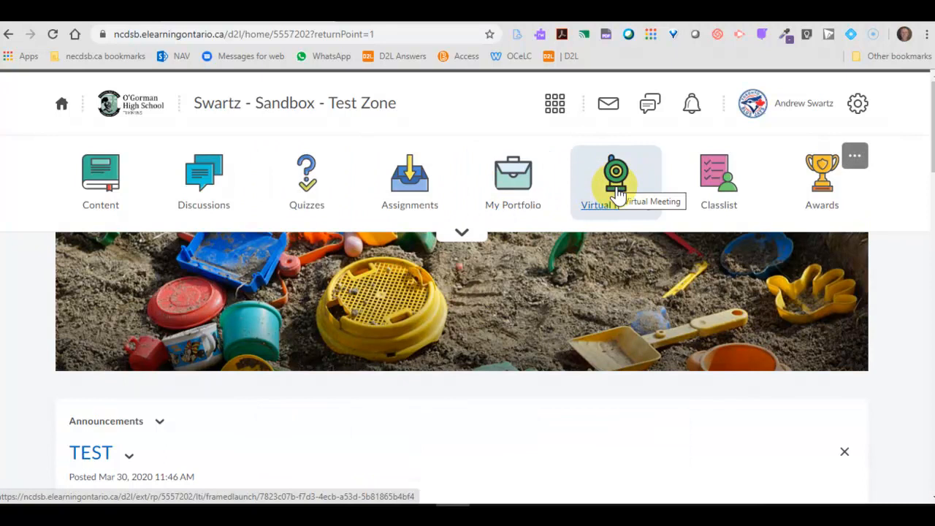
left_click(616, 182)
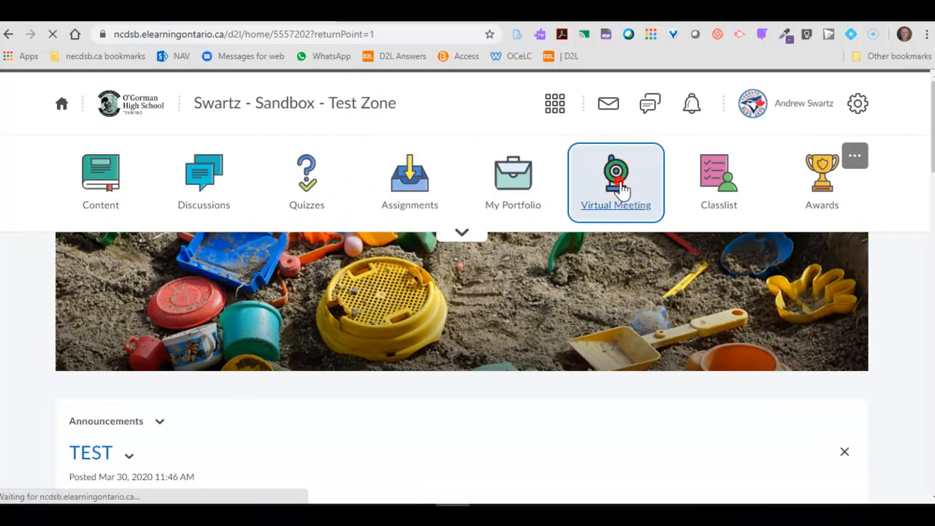
left_click(616, 181)
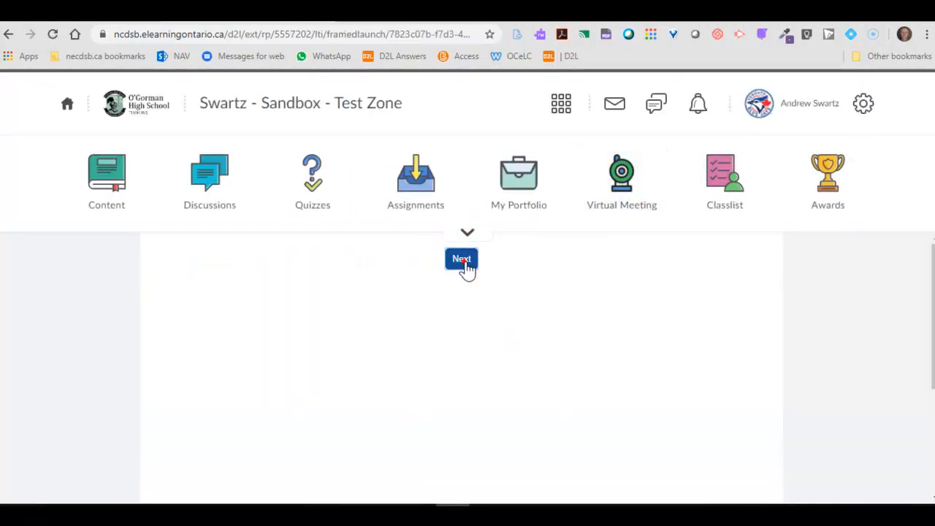
left_click(461, 259)
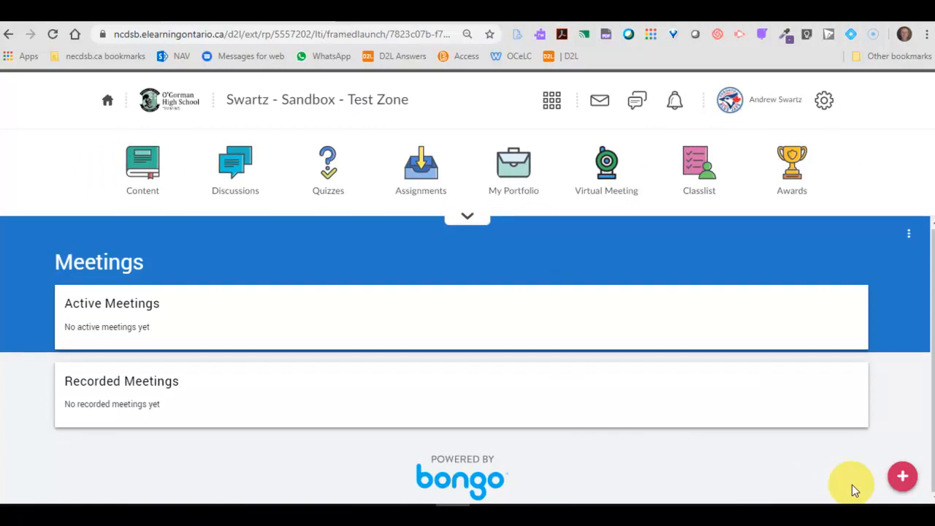
mouse_move(903, 476)
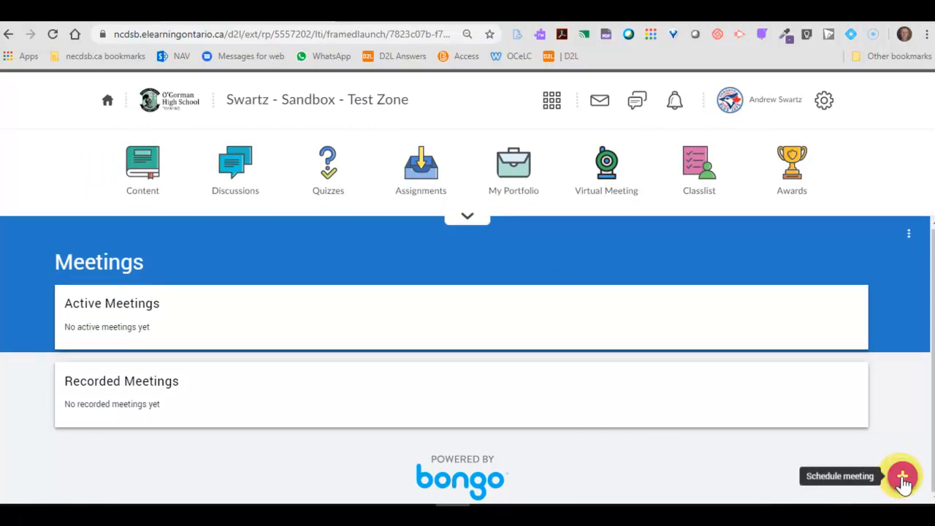
Step: Start a new meeting titled TEST and toggle the Now start option
left_click(902, 475)
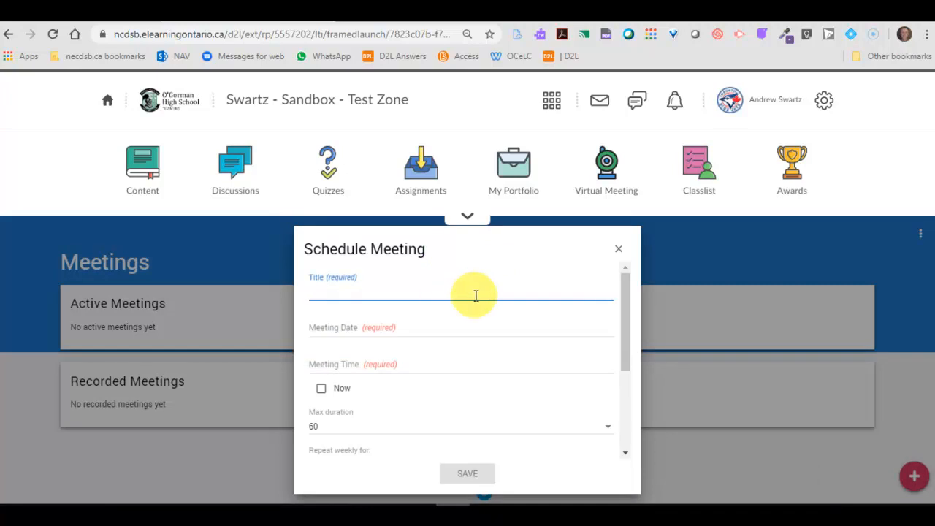
type("TEST")
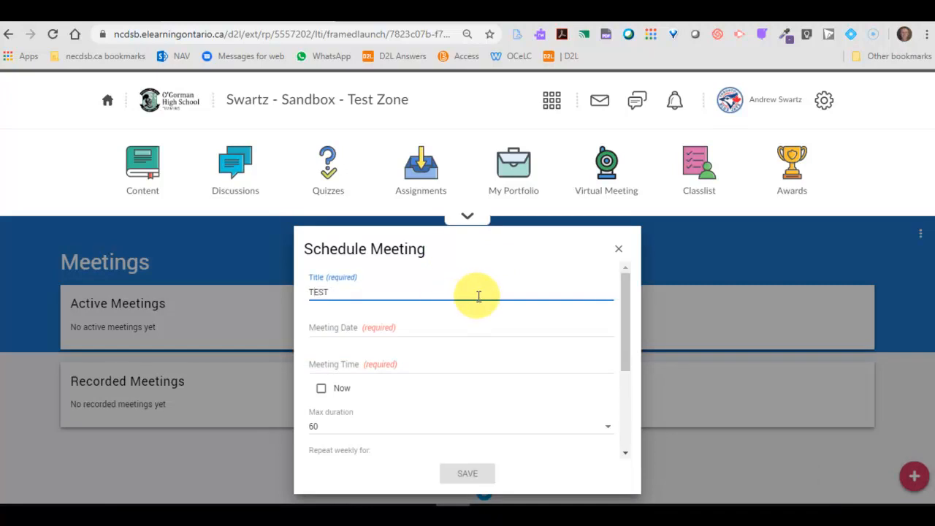
mouse_move(333, 326)
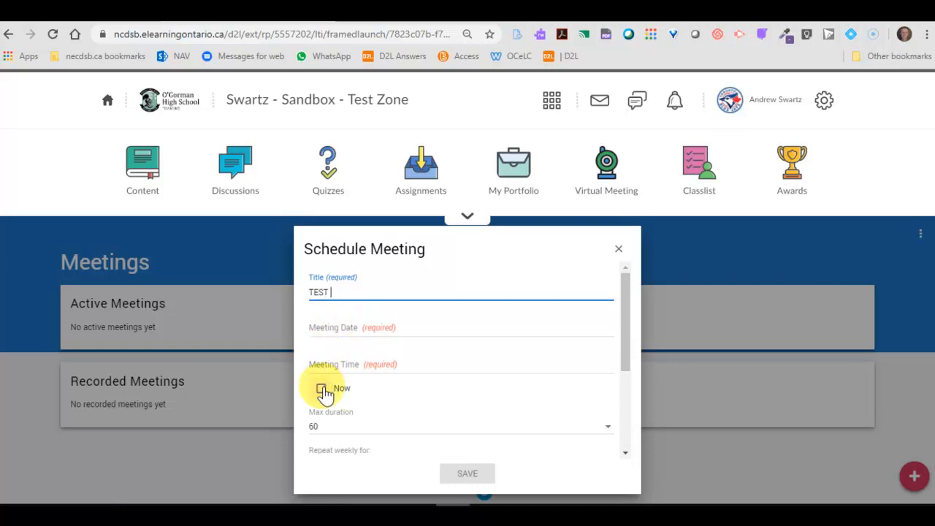
left_click(321, 388)
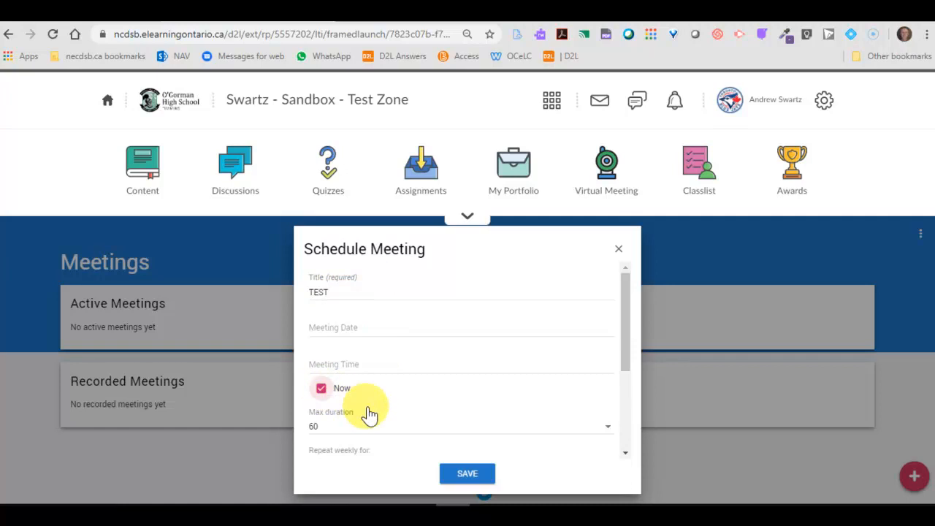
mouse_move(636, 348)
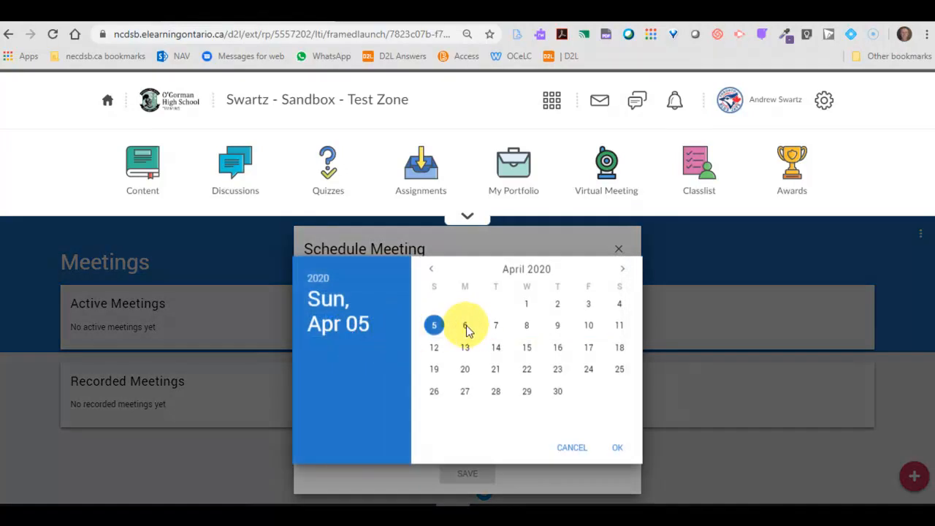
Step: Pick April 6, 2020 and 11:00 AM for the TEST meeting start
left_click(618, 447)
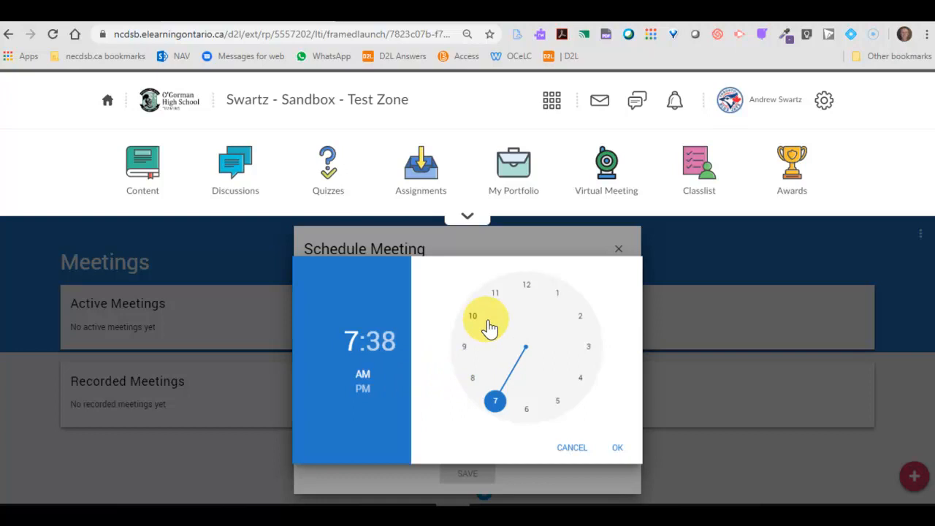
left_click(495, 293)
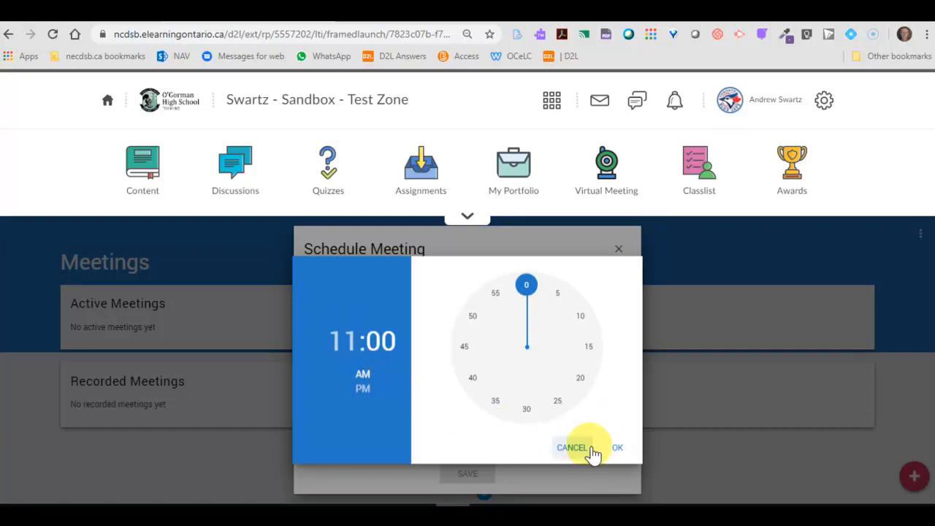
left_click(617, 448)
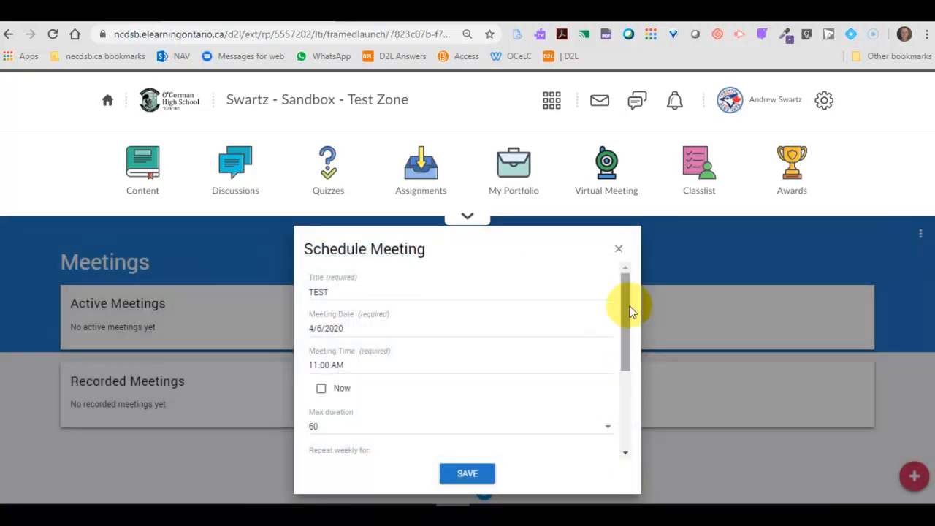
Step: Keep the 60-minute max duration and turn on Automatically record meeting
scroll("down", 3)
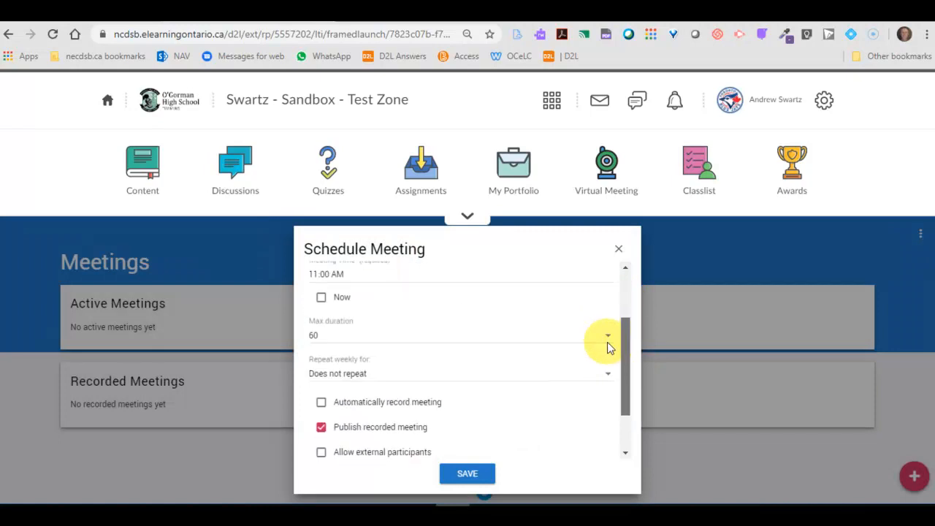
left_click(607, 335)
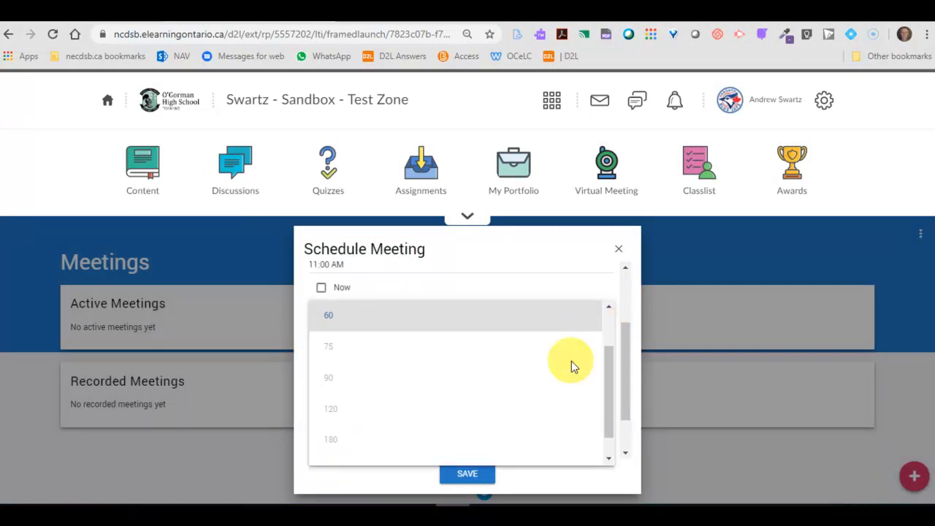
mouse_move(331, 413)
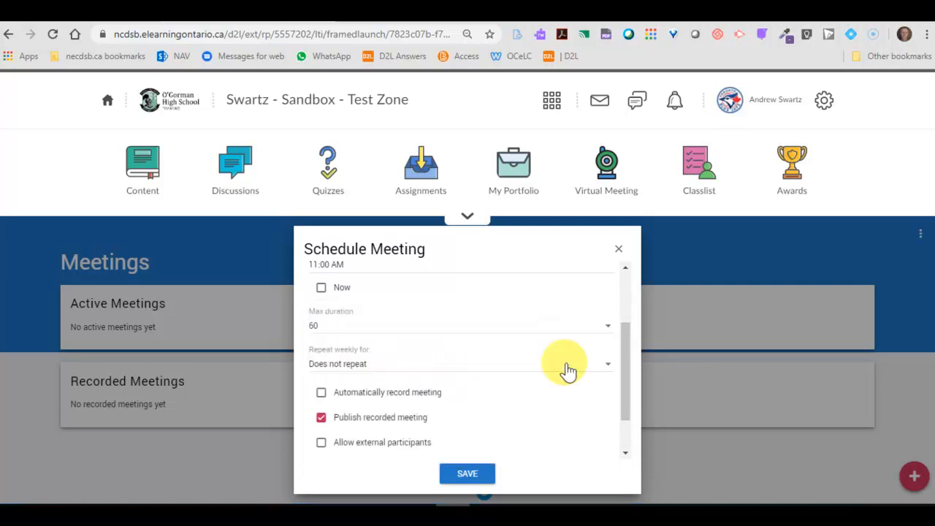
mouse_move(559, 375)
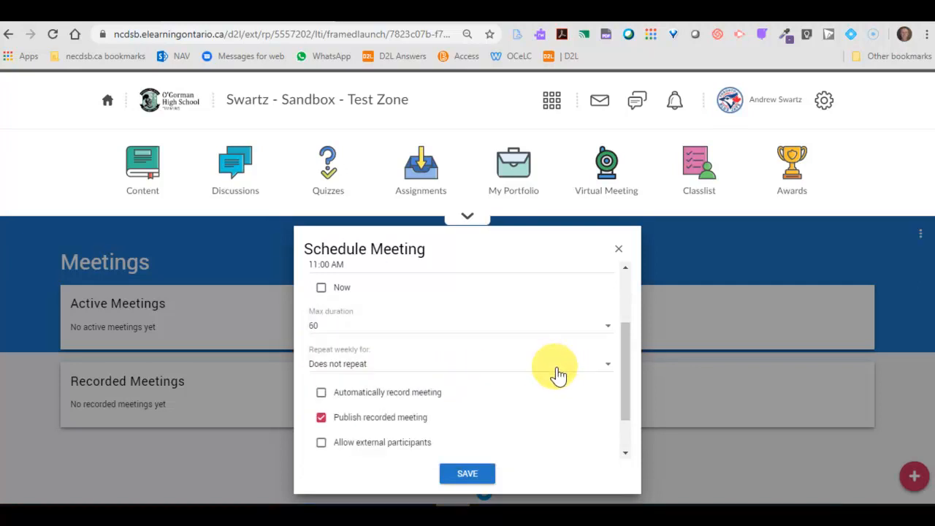
scroll("down", 3)
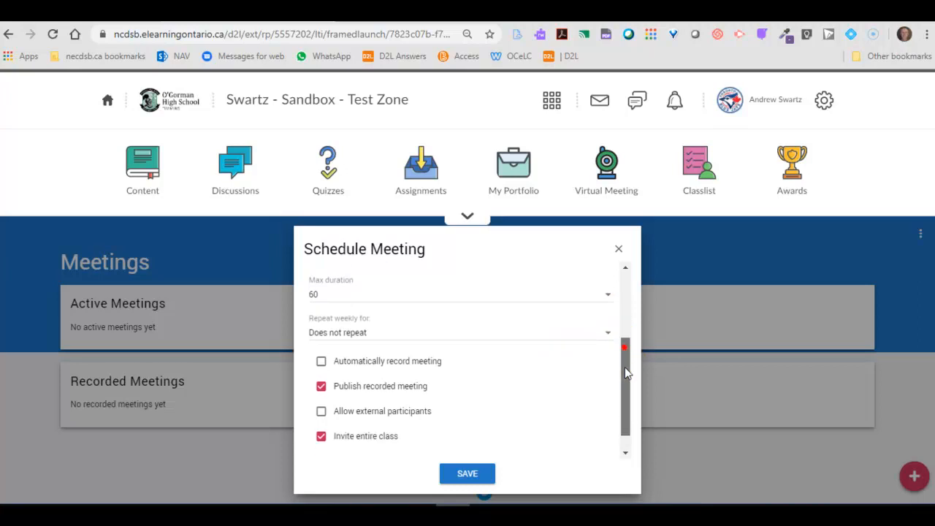
scroll("down", 3)
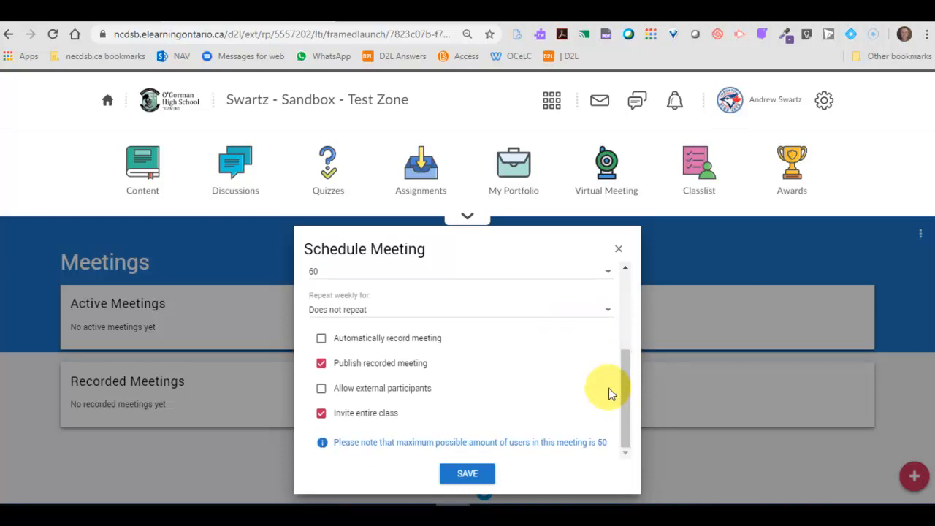
mouse_move(354, 412)
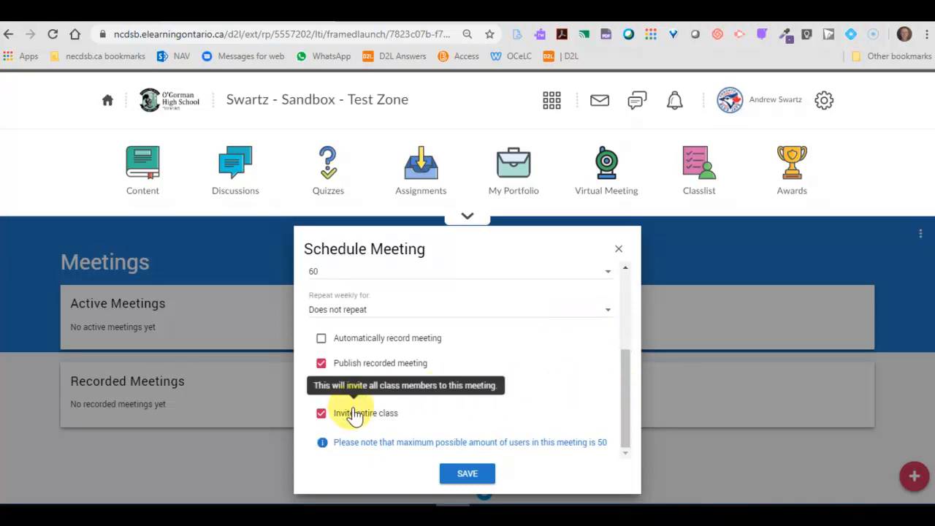
mouse_move(390, 395)
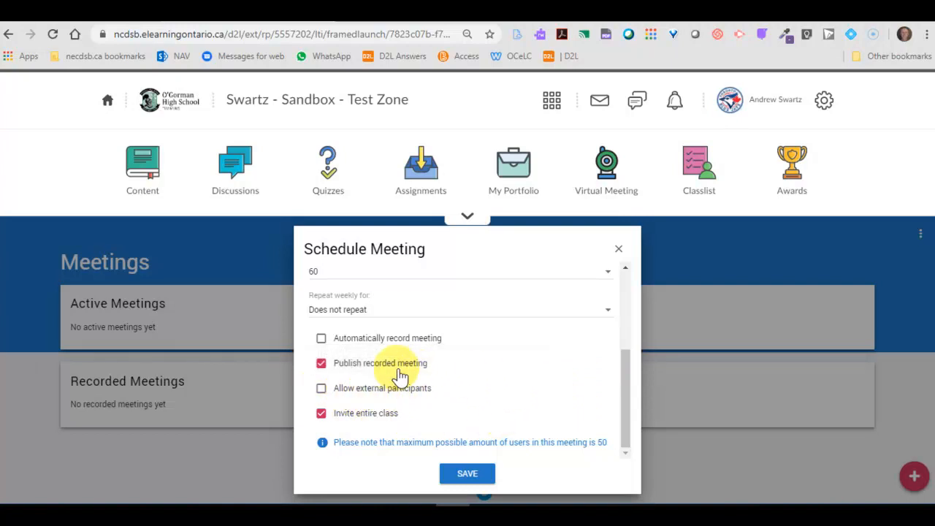
mouse_move(321, 338)
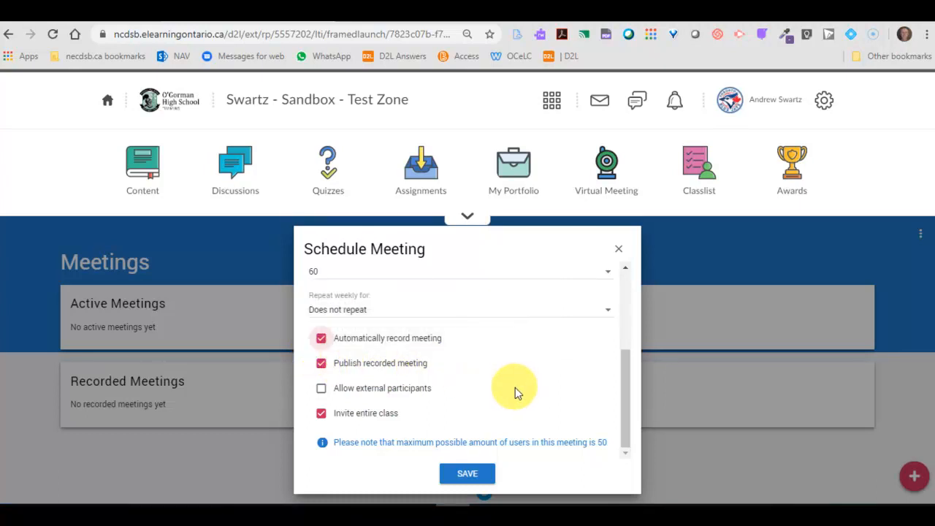
mouse_move(337, 416)
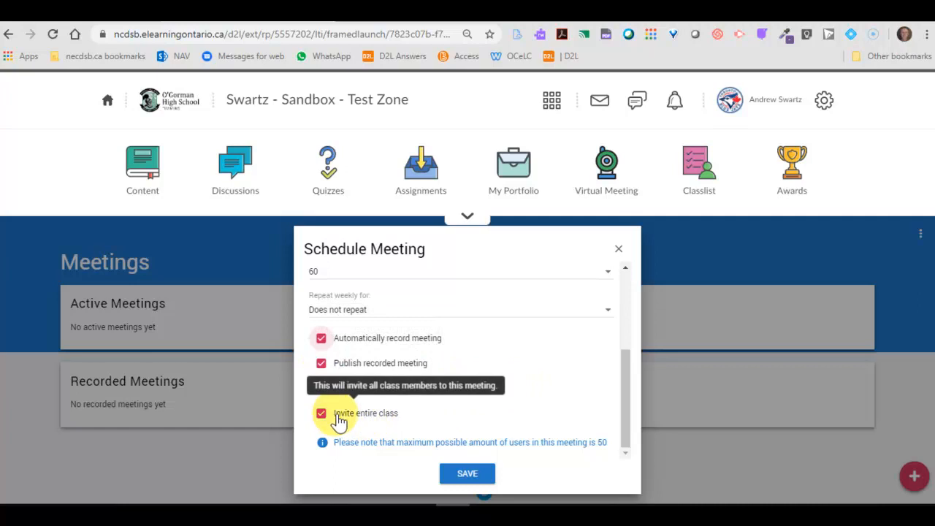
mouse_move(438, 416)
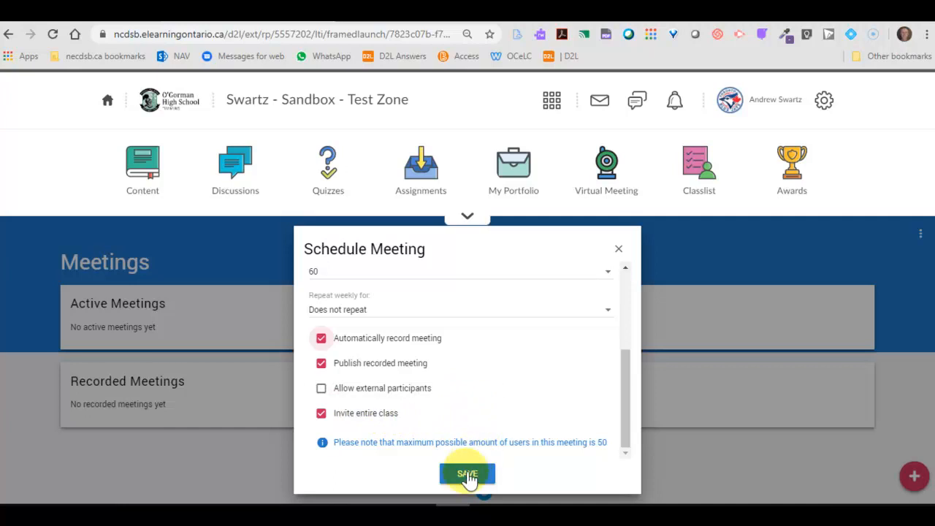
mouse_move(467, 424)
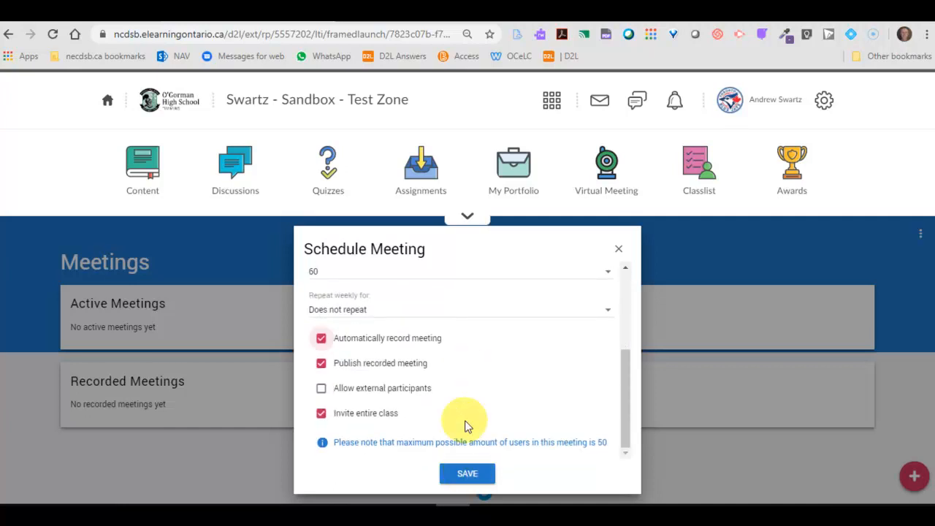
Step: Save the TEST meeting and show its Actions list under Active Meetings
left_click(467, 473)
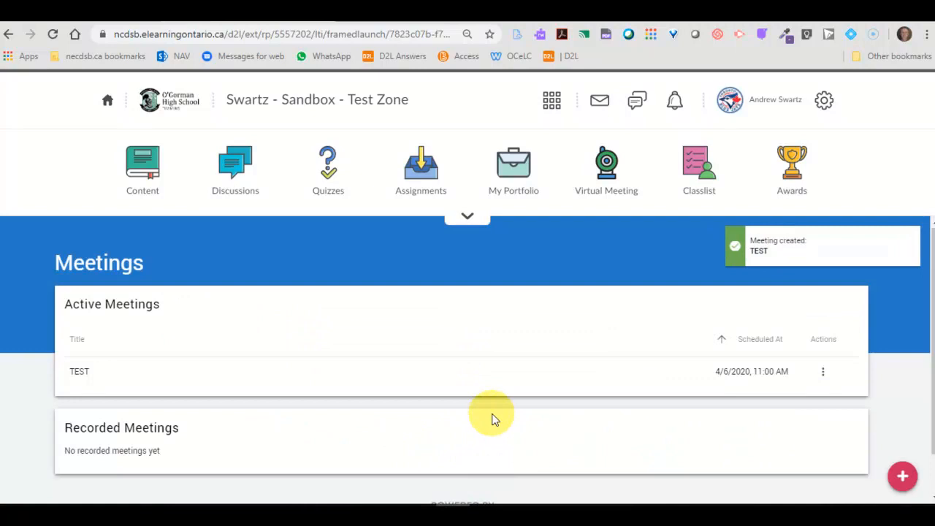
mouse_move(764, 264)
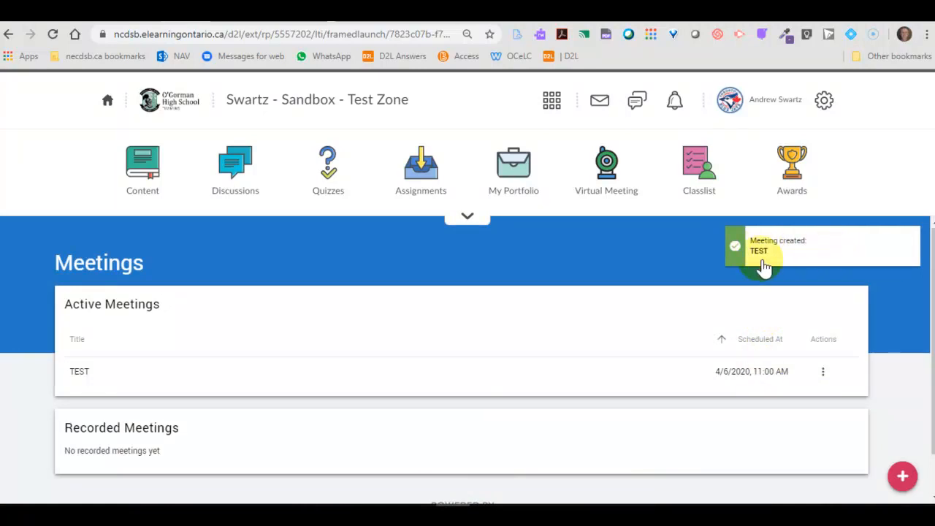
scroll("down", 3)
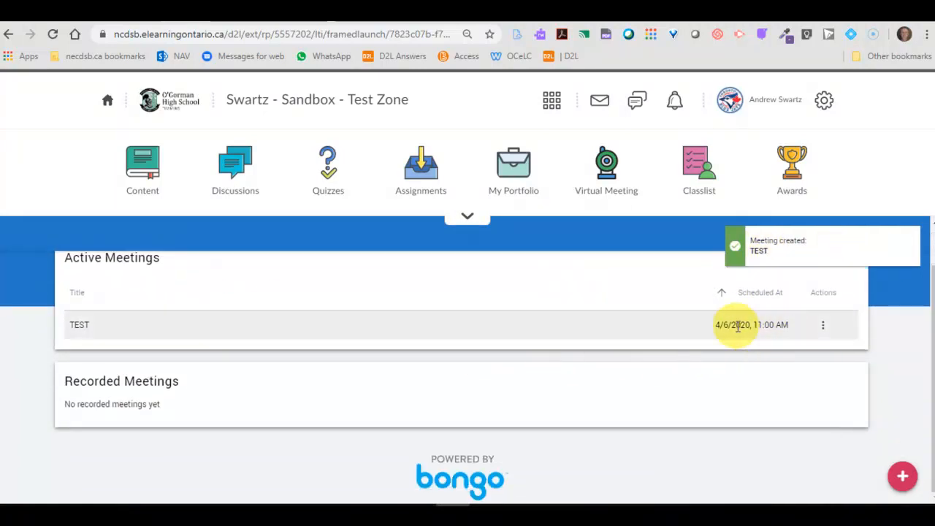
left_click(823, 325)
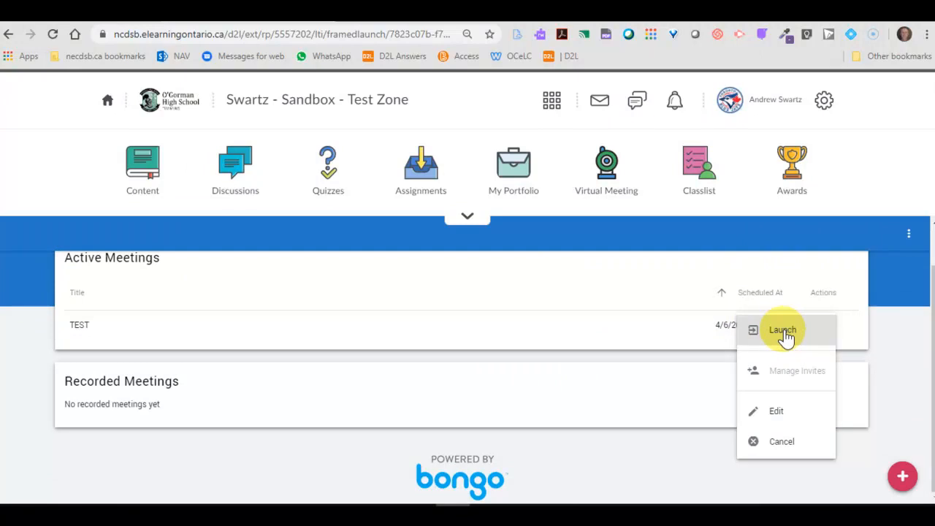
mouse_move(786, 411)
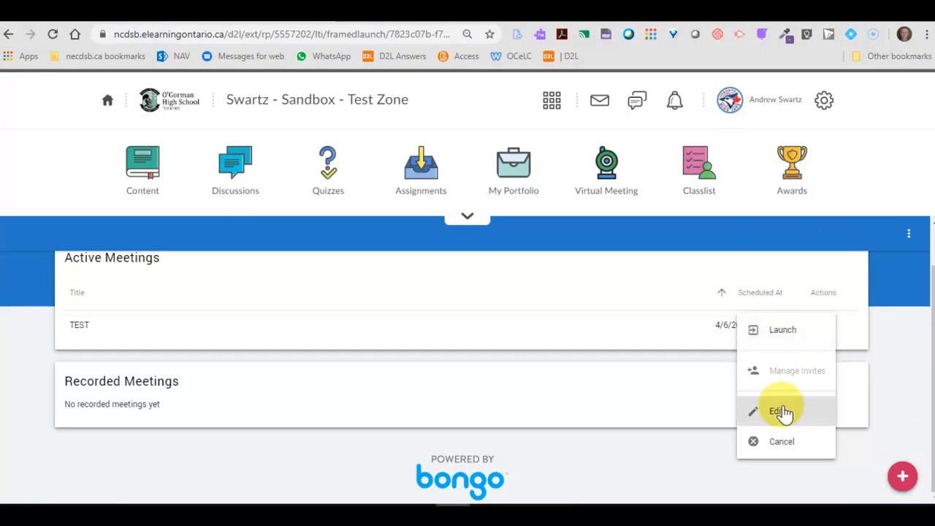
mouse_move(782, 442)
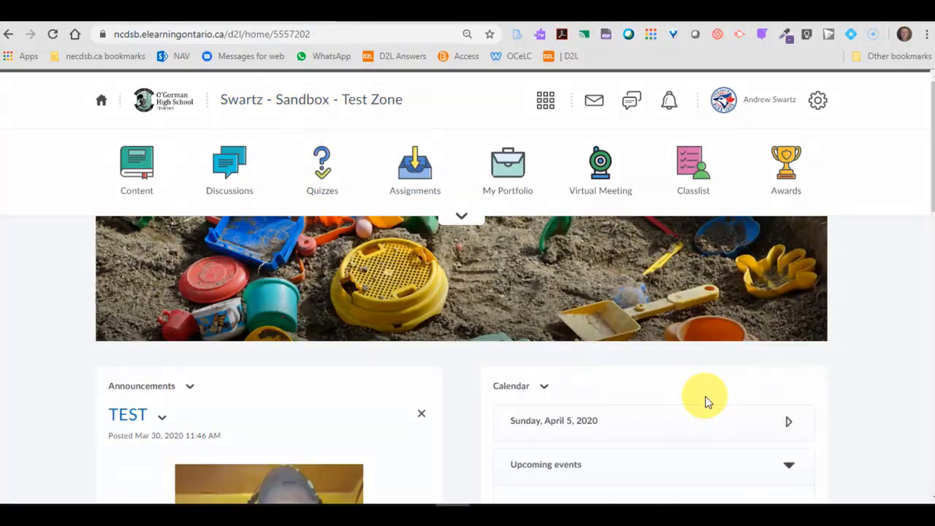
Step: Follow the TEST calendar event's meeting link to the Bongo Meeting Lobby
scroll("down", 3)
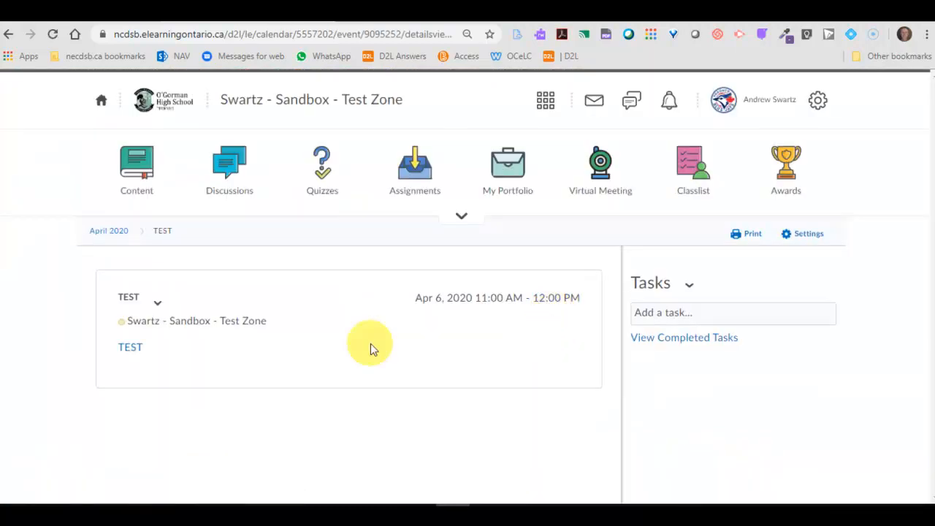
mouse_move(327, 380)
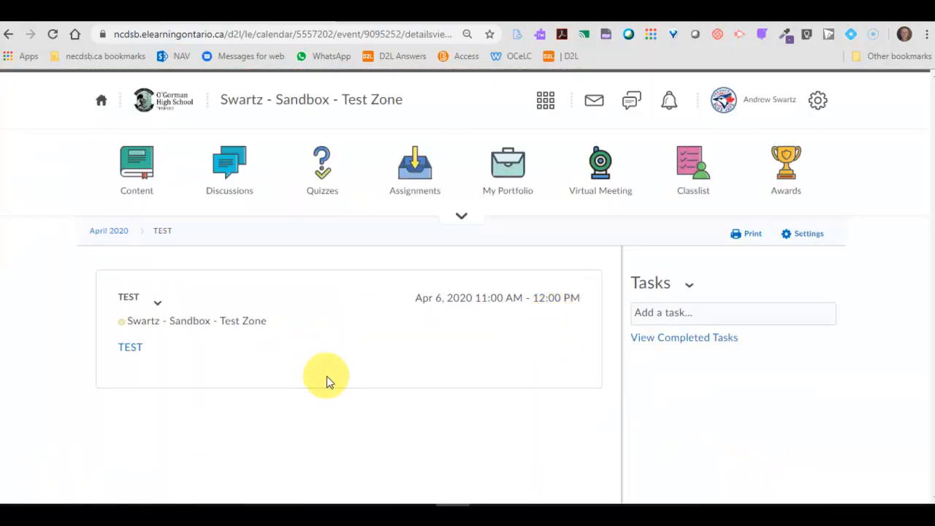
mouse_move(130, 346)
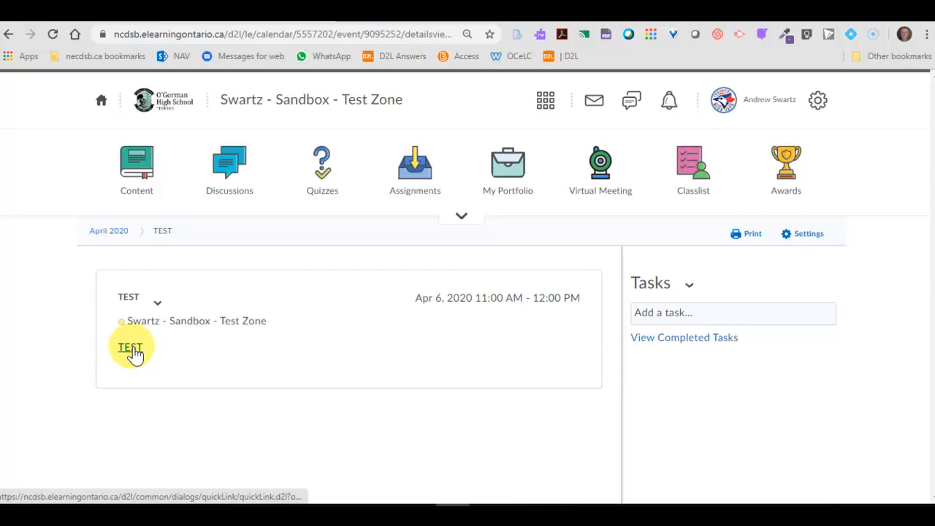
left_click(129, 348)
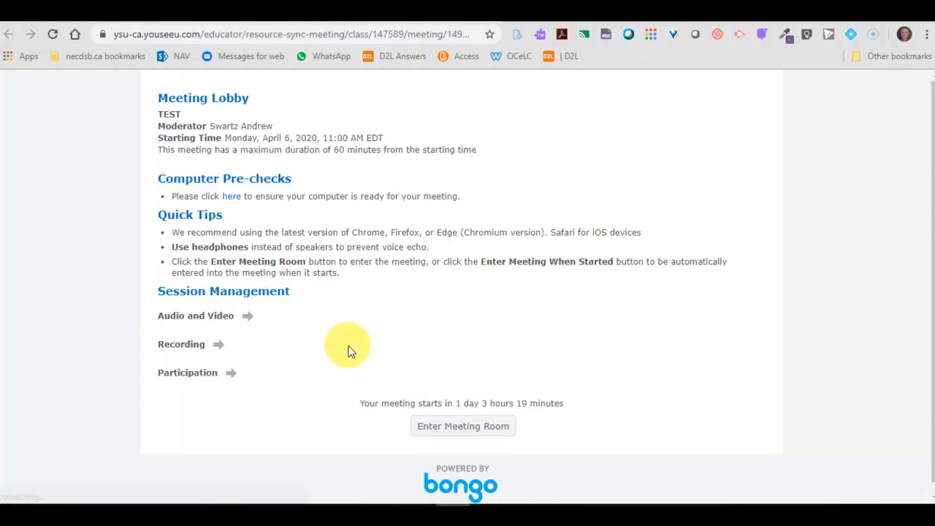
mouse_move(445, 343)
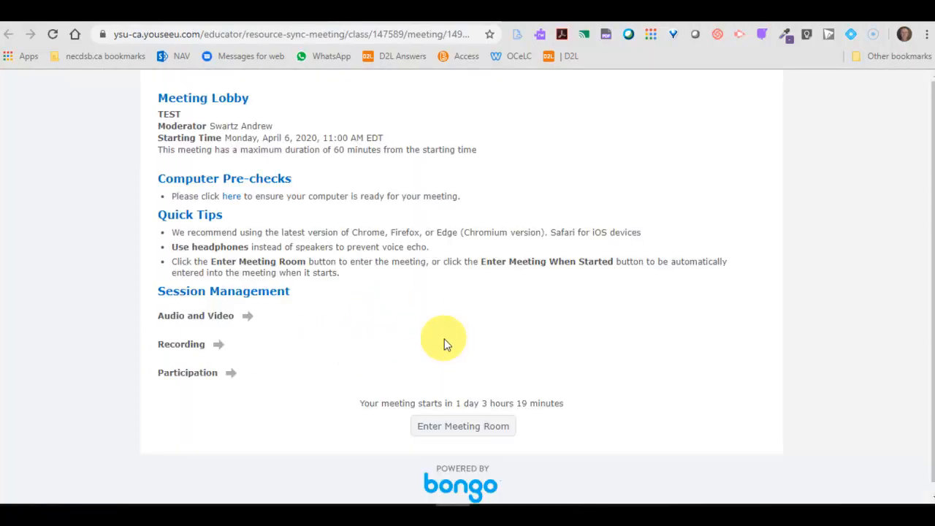
mouse_move(349, 223)
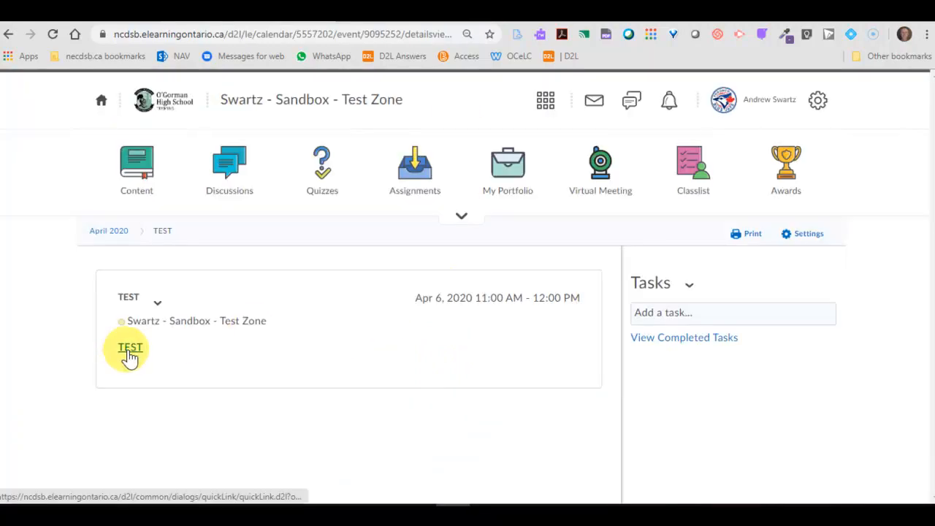
Step: Publish a 'Meeting' announcement with a Monday Meeting quicklink to the copied TEST address
right_click(130, 347)
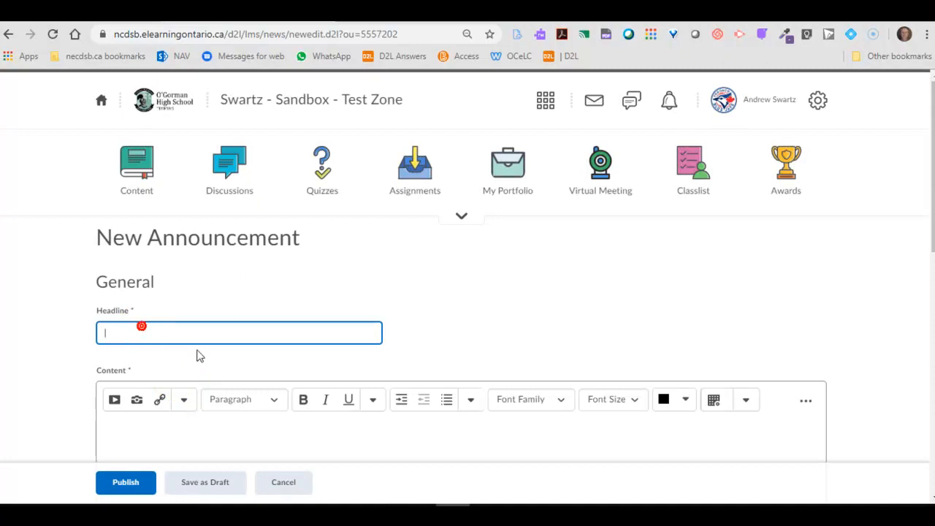
type("Meeting")
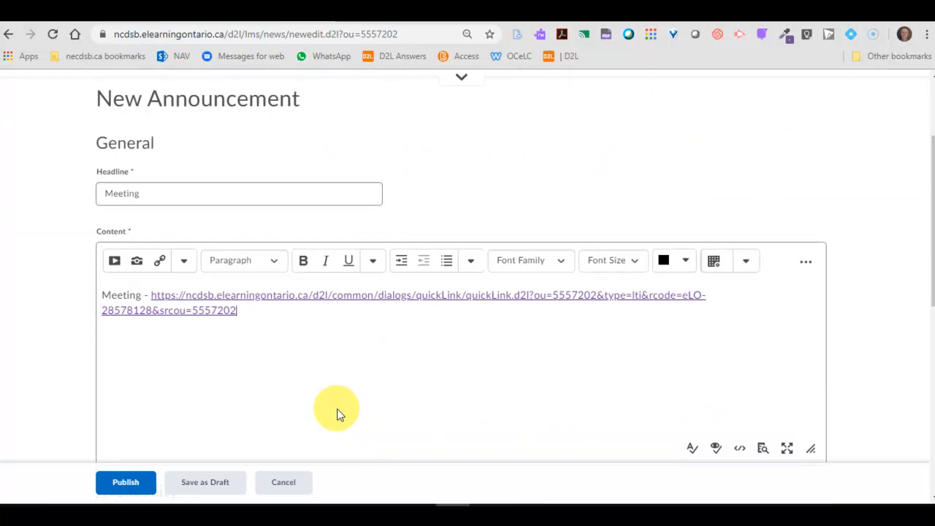
left_click(159, 261)
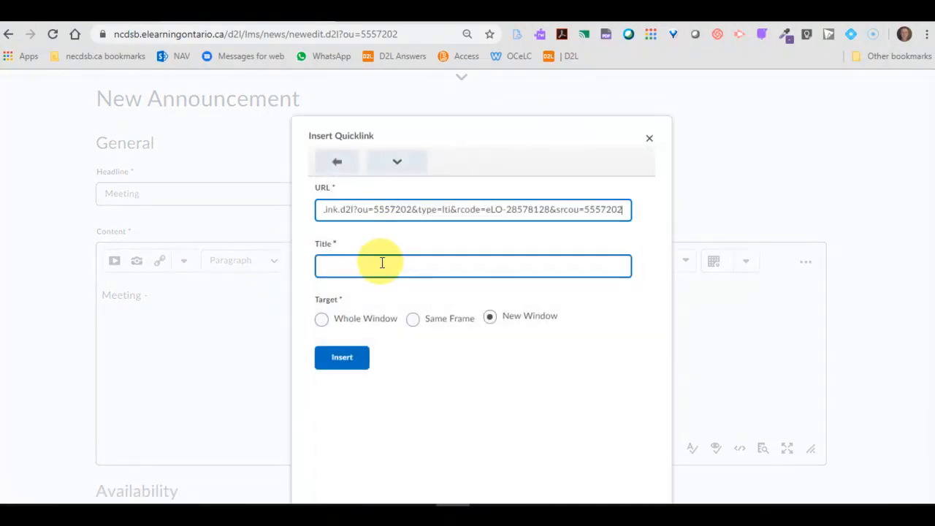
left_click(342, 357)
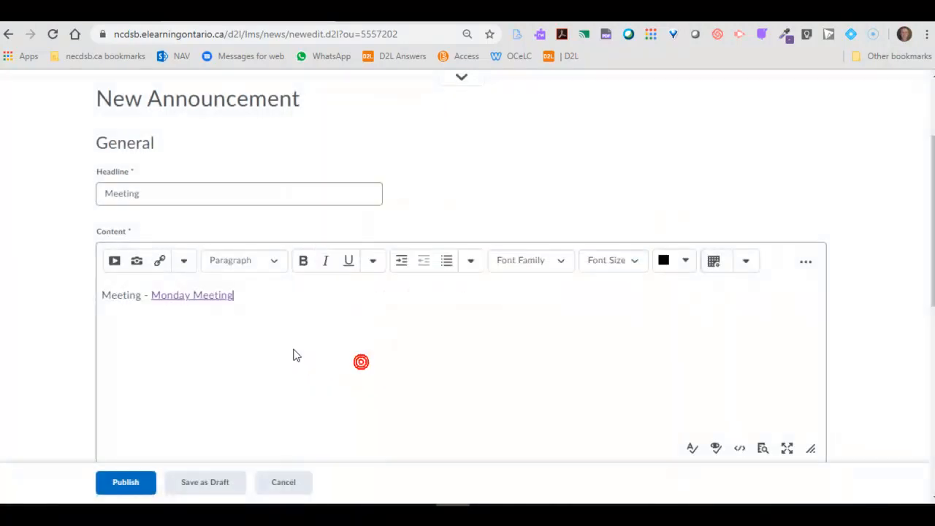
left_click(126, 482)
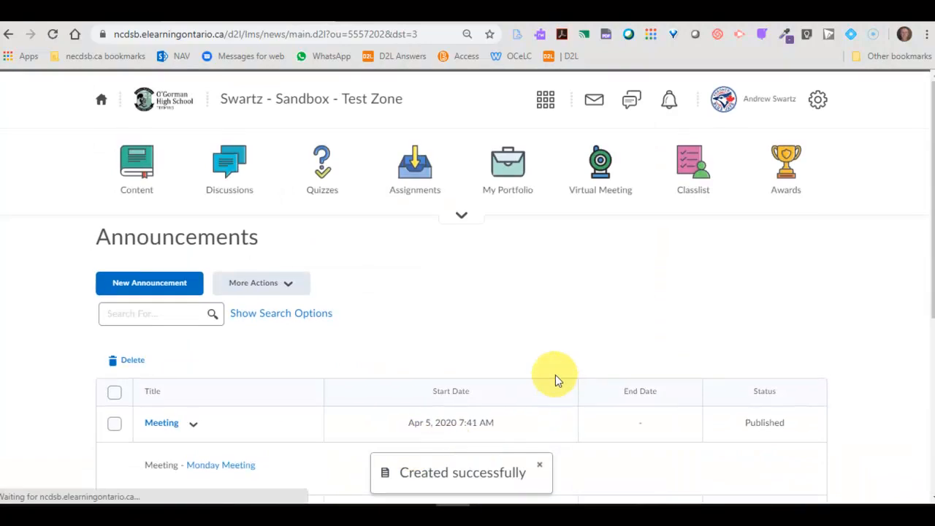
left_click(101, 100)
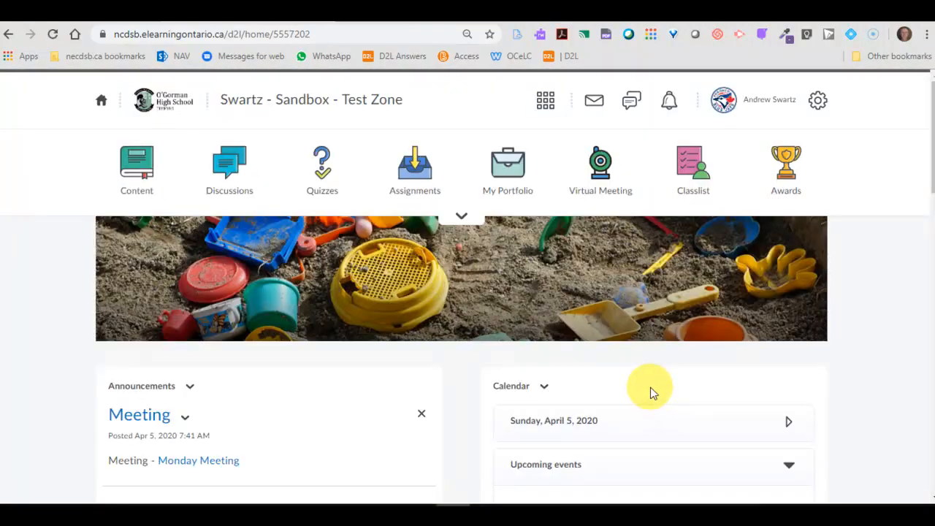
Step: Open the TEST meeting's lobby from Virtual Meeting's Active Meetings list
scroll("down", 3)
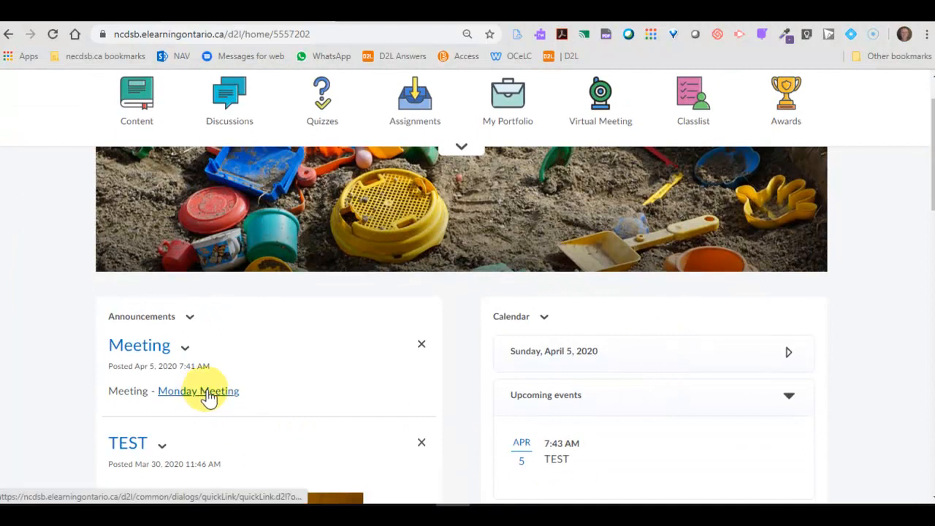
scroll("up", 3)
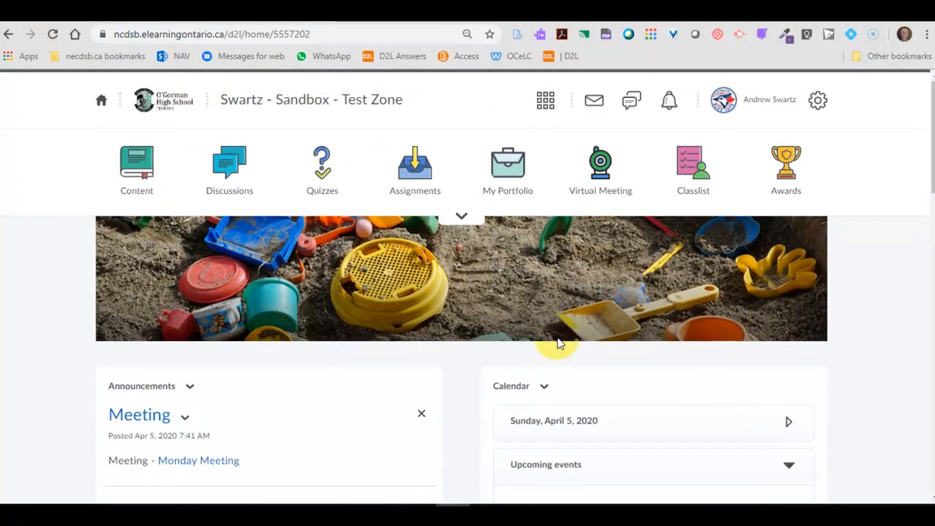
left_click(601, 164)
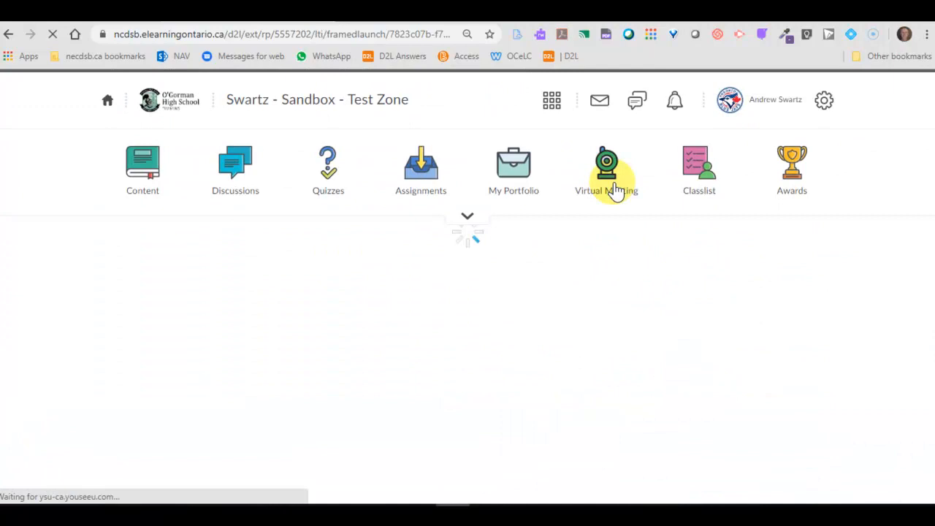
left_click(607, 170)
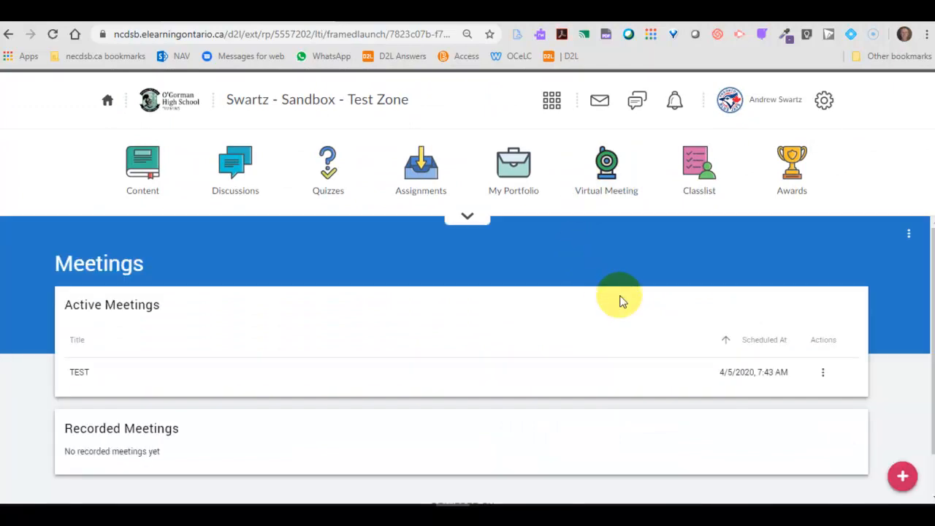
scroll("down", 3)
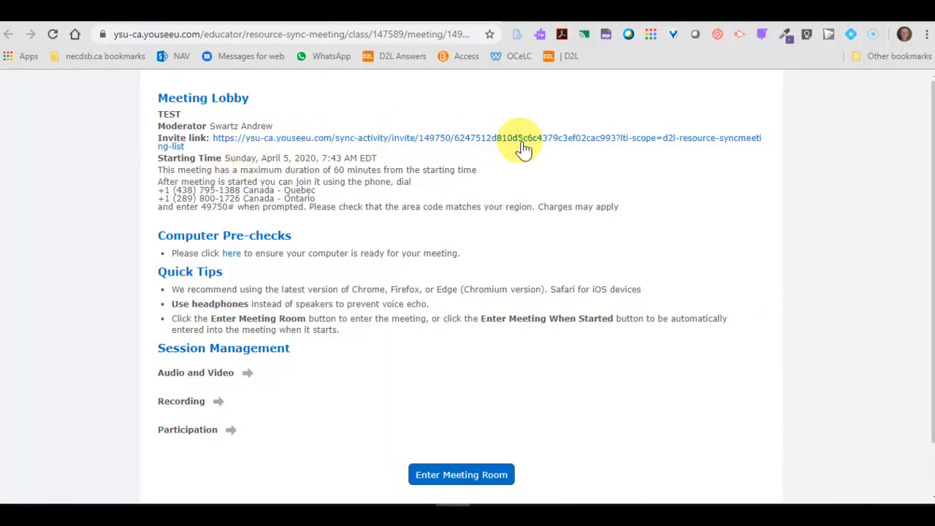
mouse_move(462, 284)
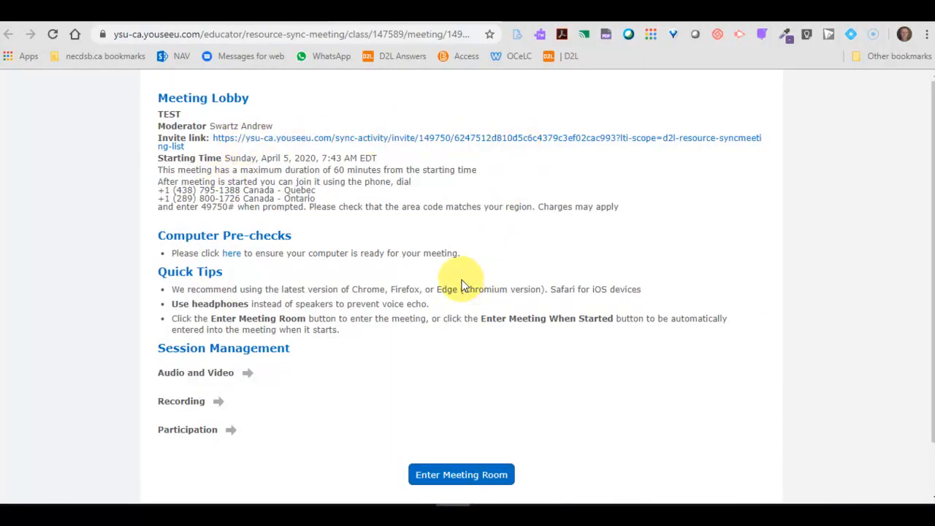
mouse_move(438, 419)
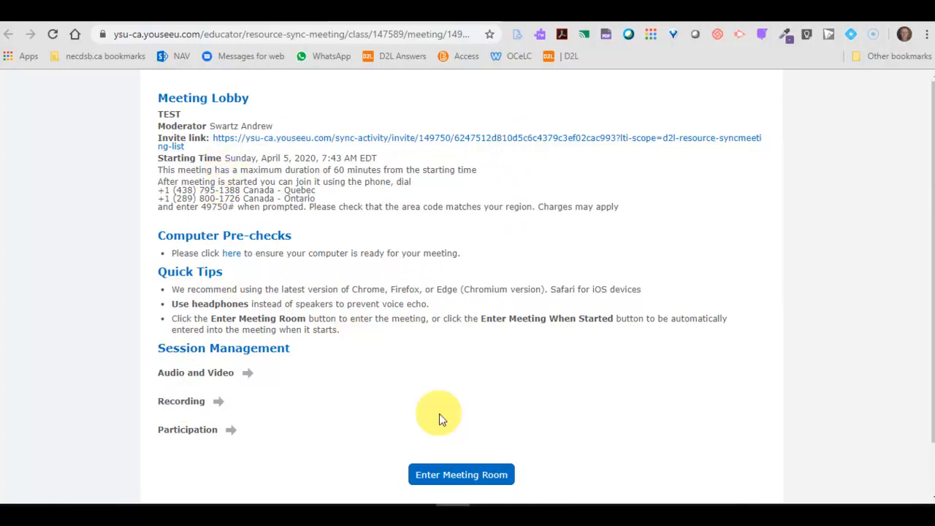
Step: Enter the TEST room with microphone audio and show the users list (Andrew Swartz alone)
left_click(462, 474)
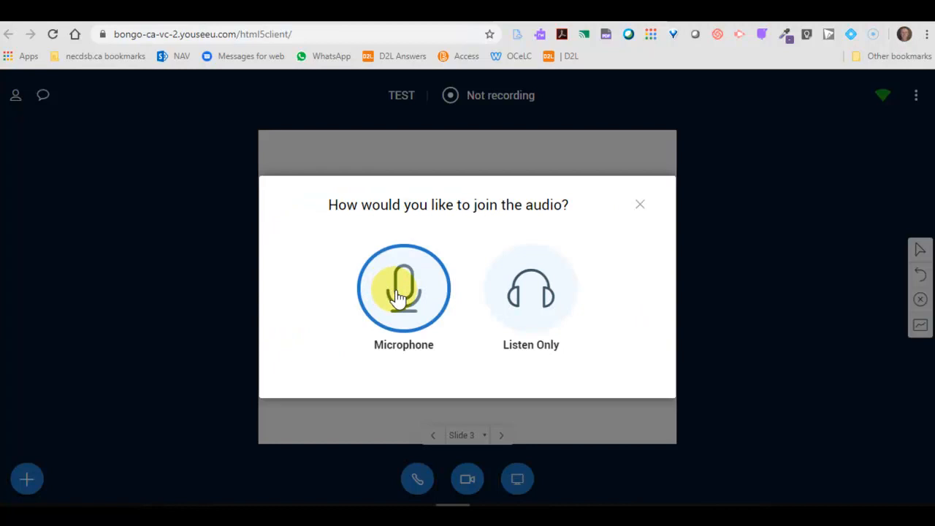
left_click(404, 288)
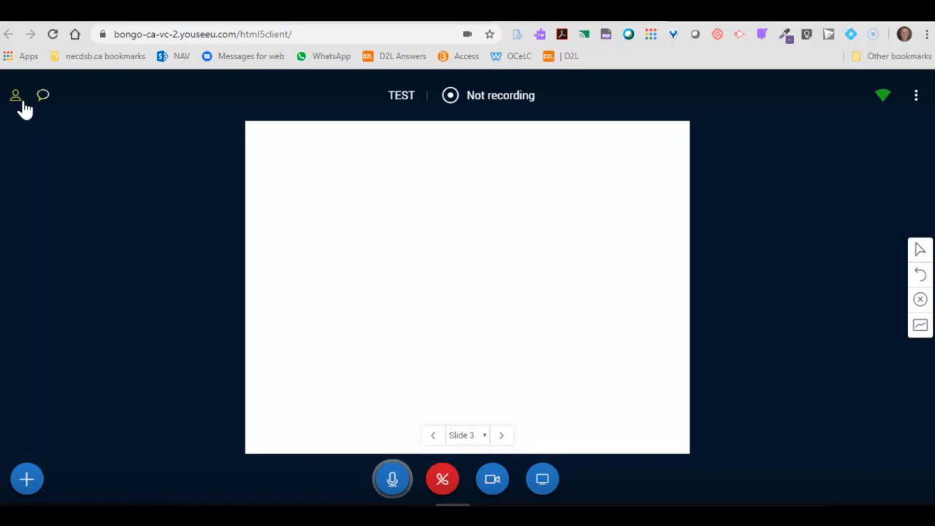
left_click(16, 95)
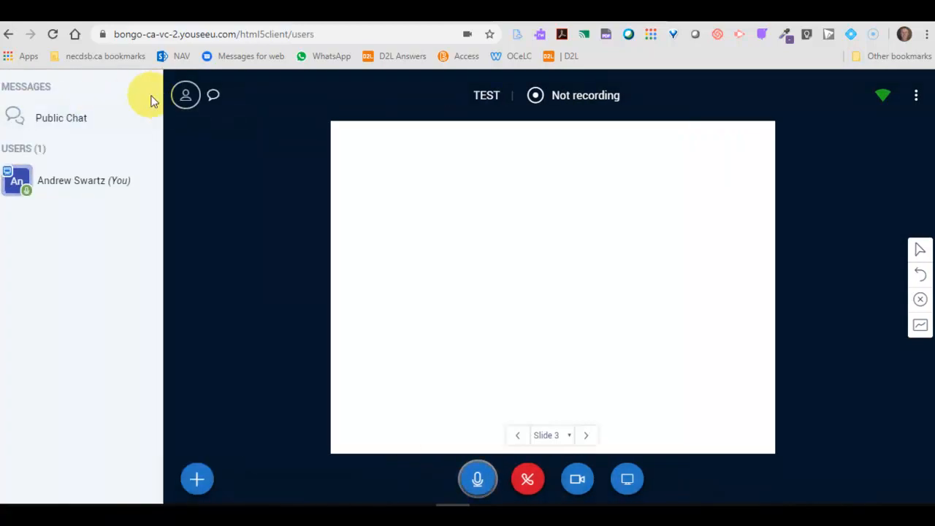
mouse_move(83, 222)
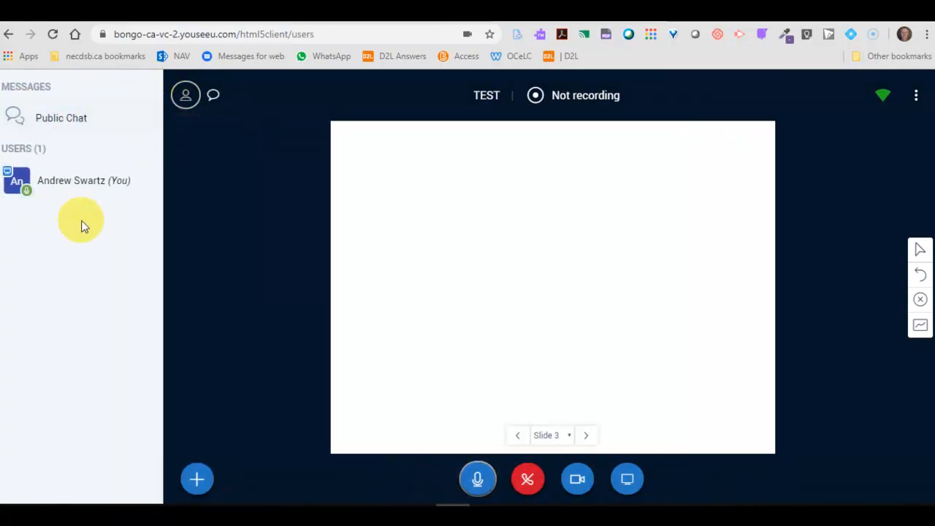
Step: Hide the participants list and open Public Chat showing the TEST welcome message
left_click(213, 95)
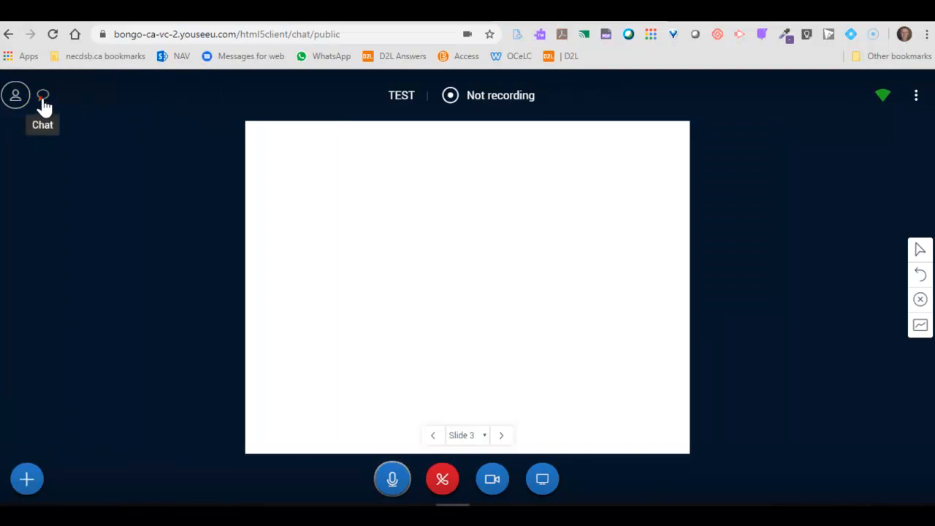
left_click(43, 95)
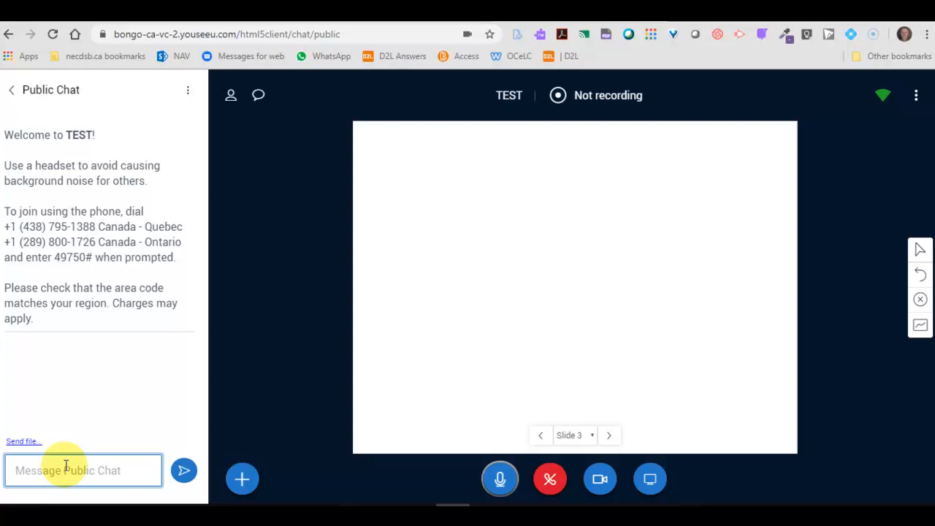
mouse_move(258, 95)
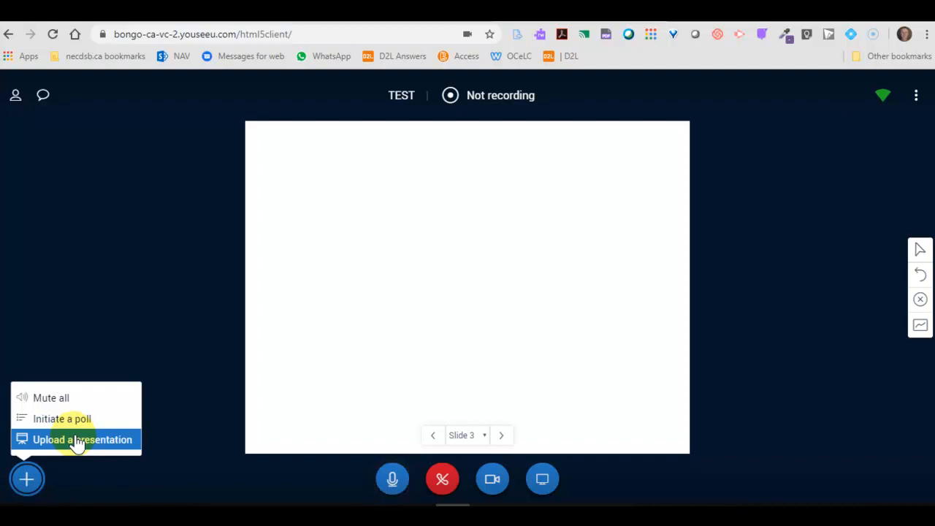
mouse_move(63, 418)
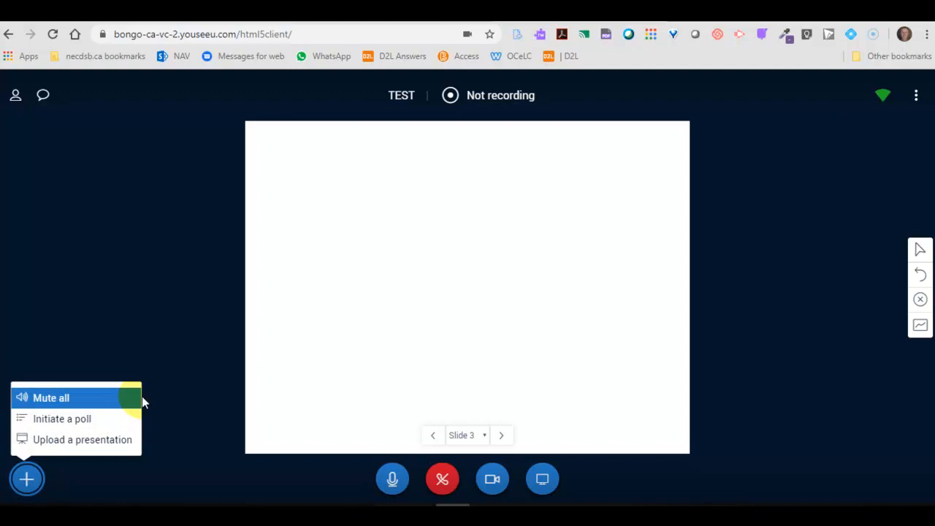
mouse_move(77, 398)
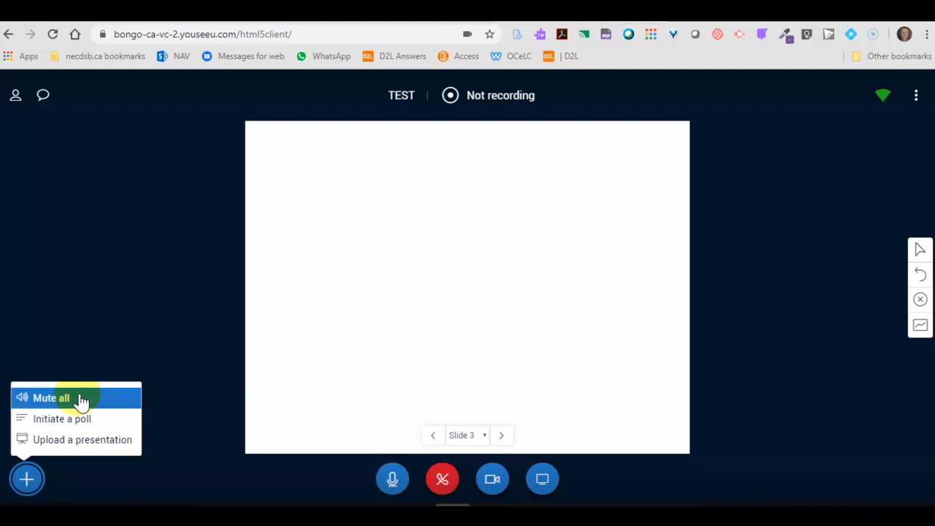
mouse_move(91, 377)
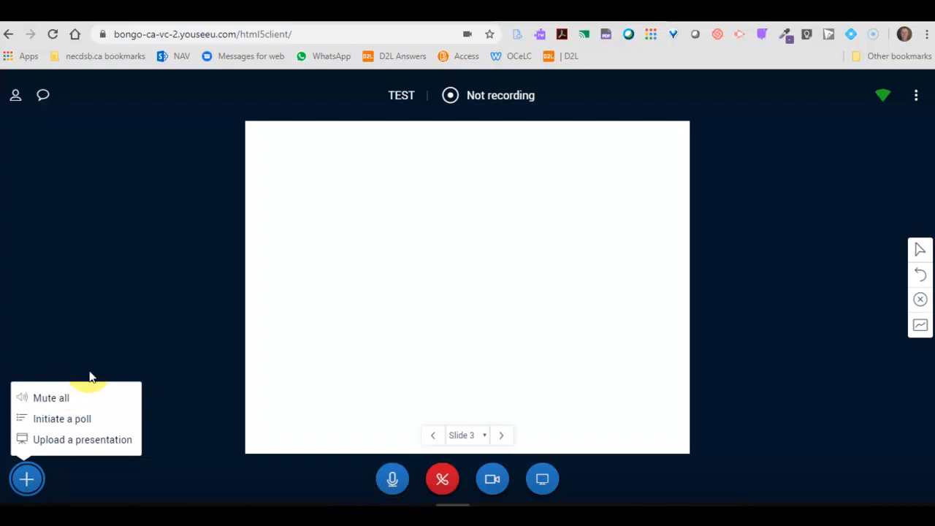
Step: Draw 'Hi' on whiteboard slide 3, then undo the i's dot
left_click(916, 95)
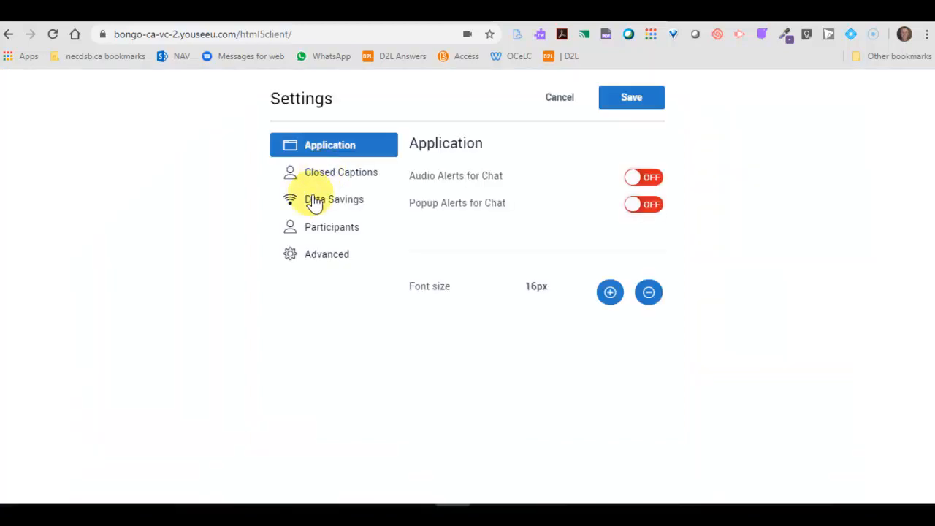
mouse_move(631, 98)
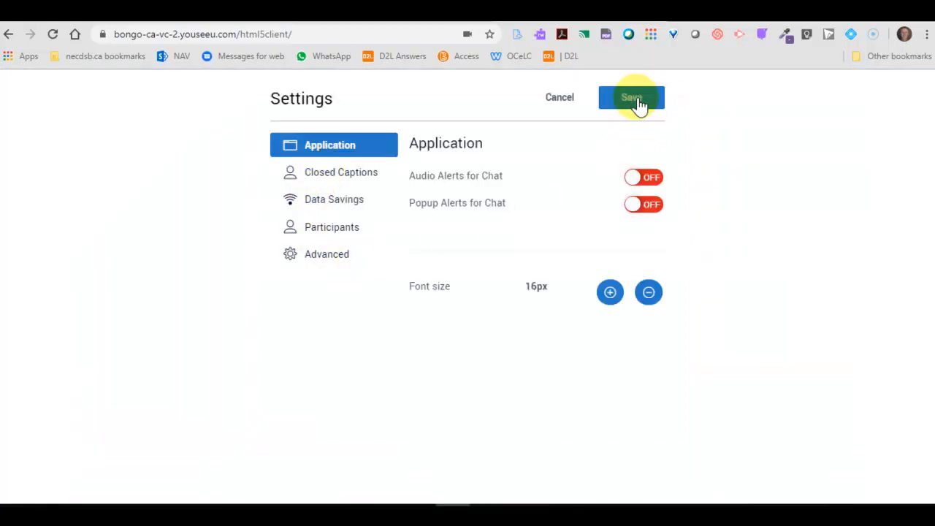
left_click(632, 97)
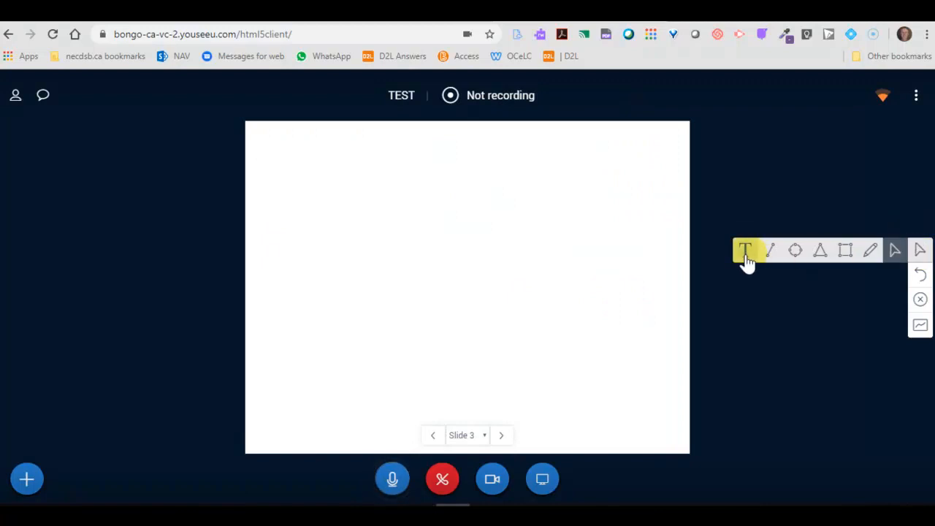
mouse_move(845, 251)
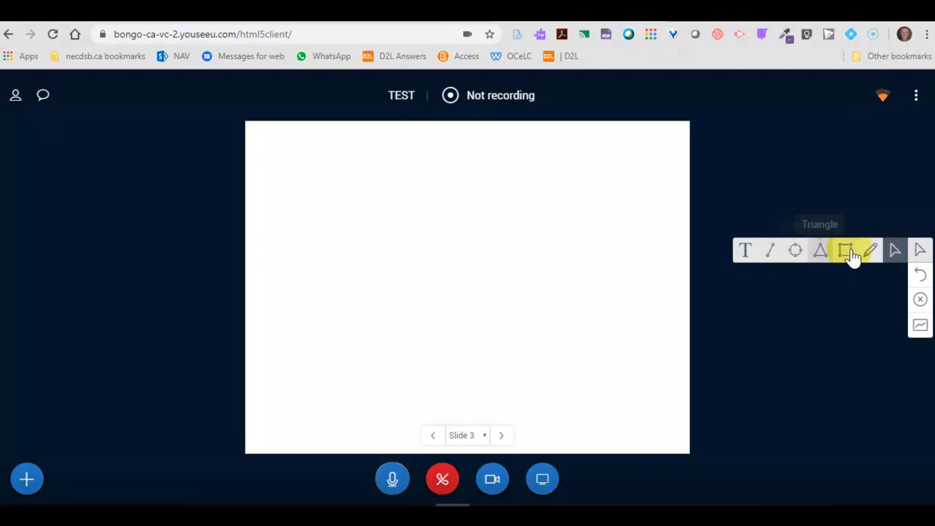
left_click_drag(328, 196, 317, 256)
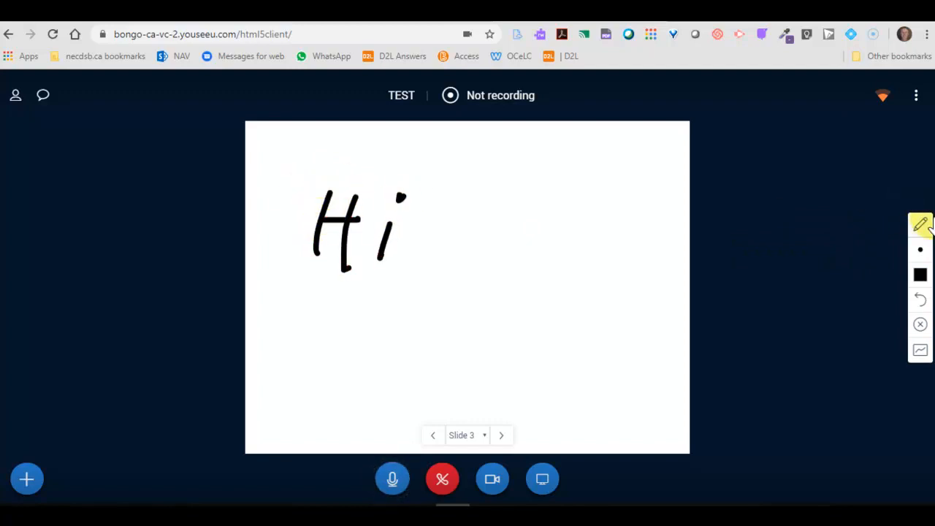
left_click(393, 478)
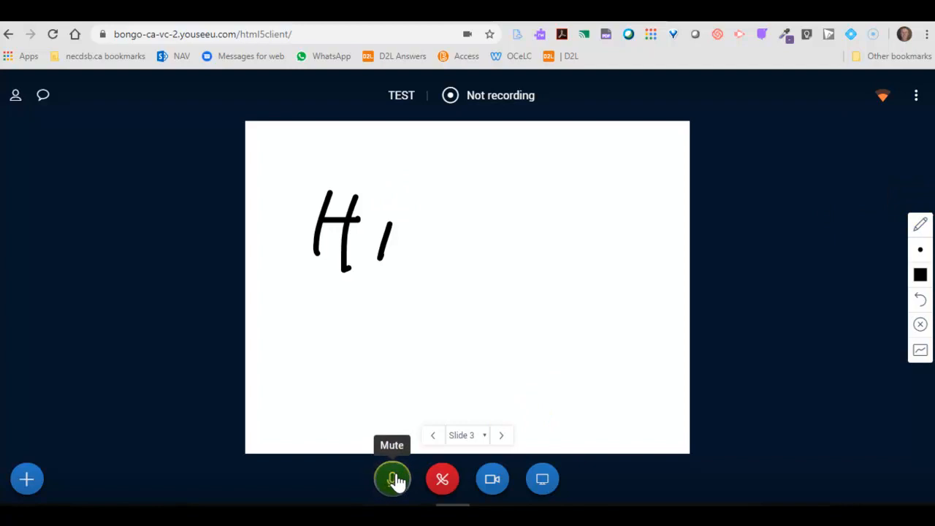
mouse_move(492, 479)
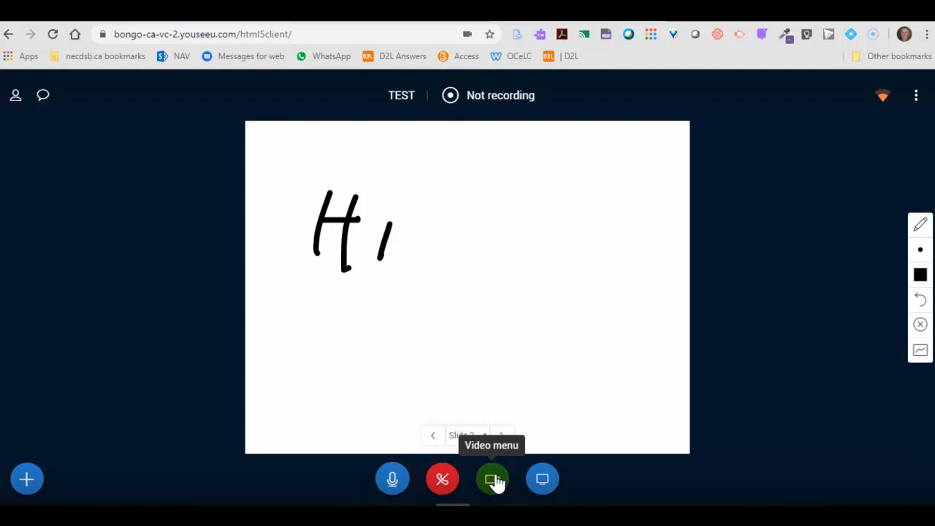
left_click(491, 479)
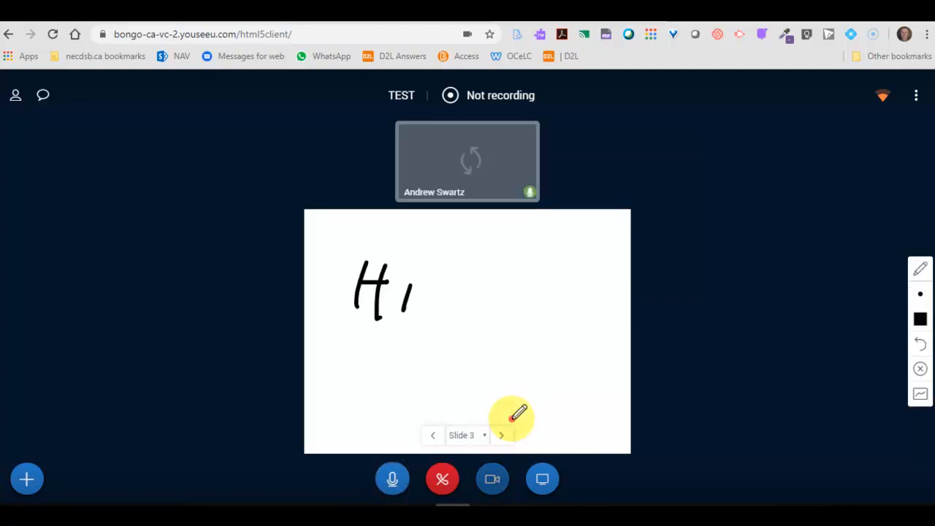
left_click(492, 479)
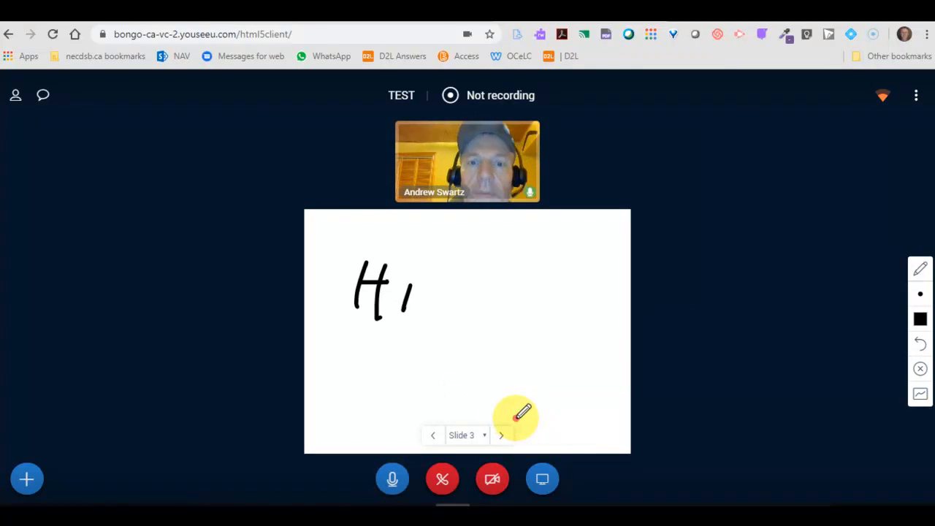
mouse_move(492, 479)
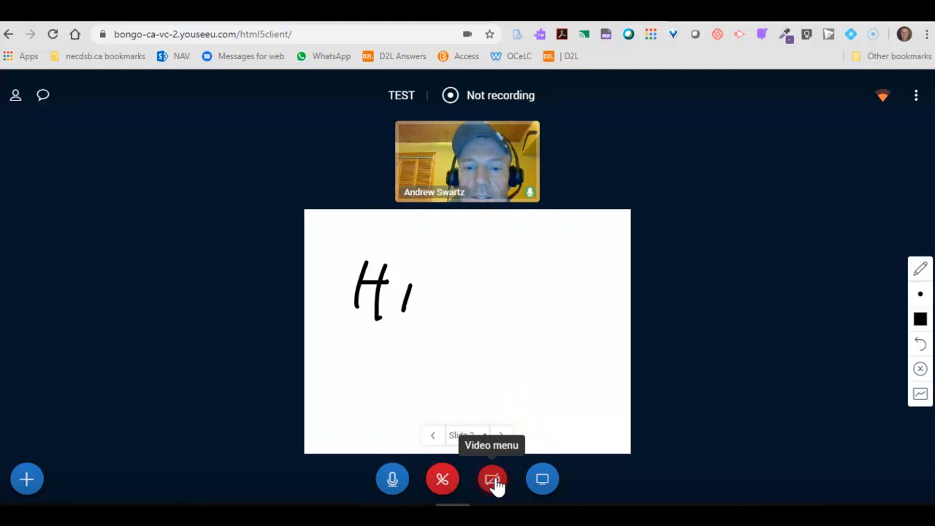
left_click(492, 479)
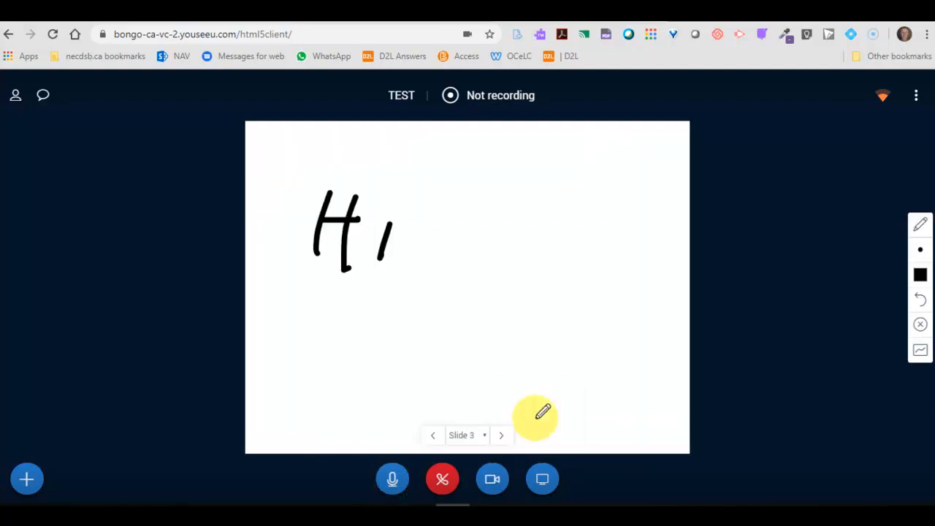
mouse_move(597, 411)
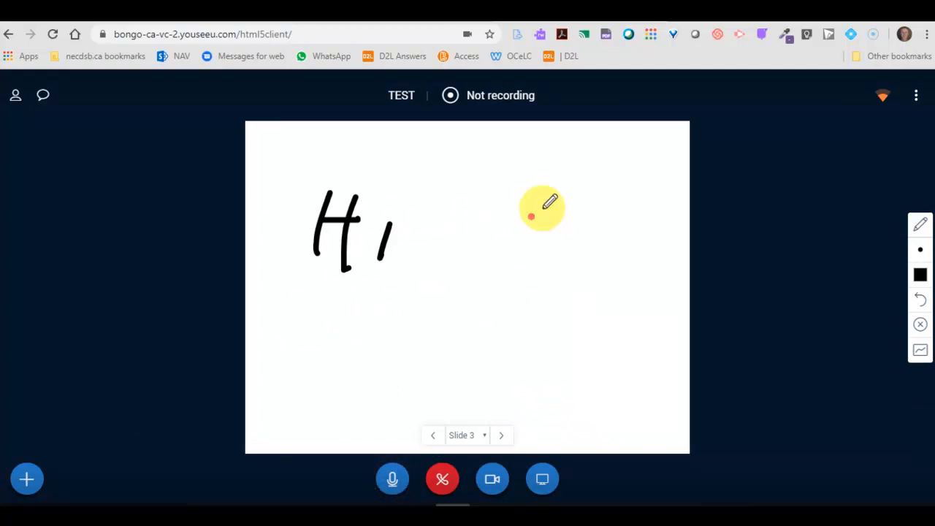
mouse_move(543, 478)
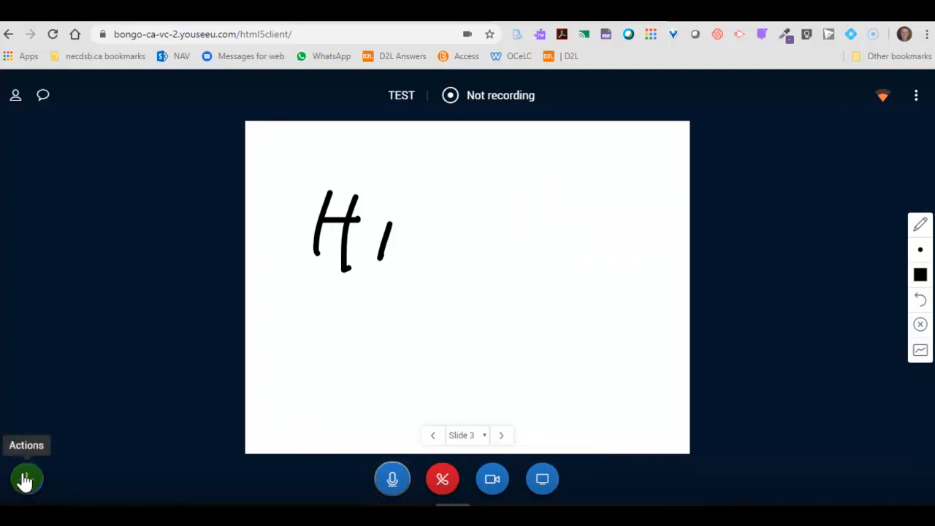
mouse_move(542, 479)
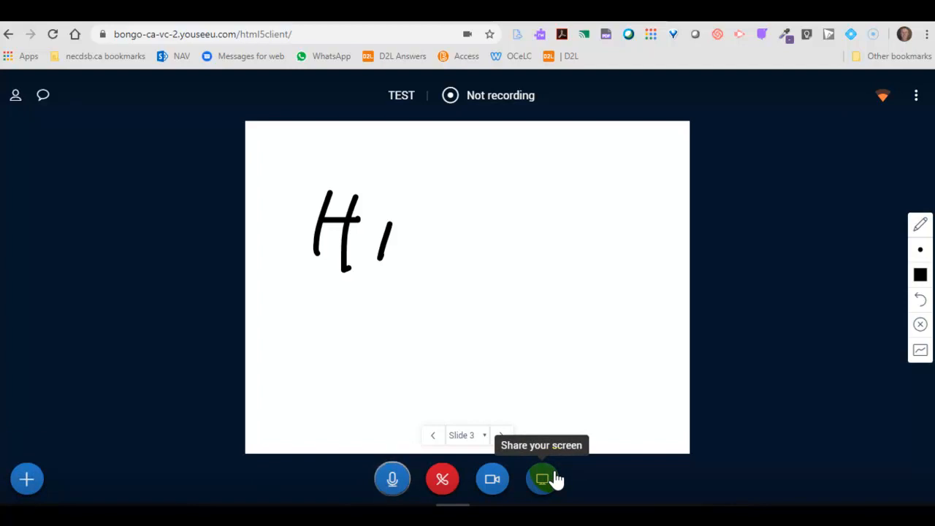
mouse_move(545, 481)
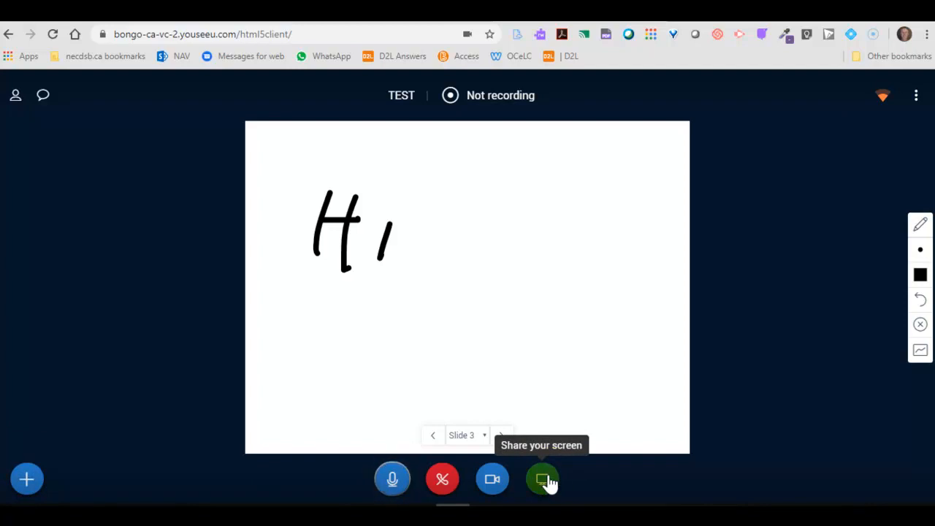
left_click(543, 479)
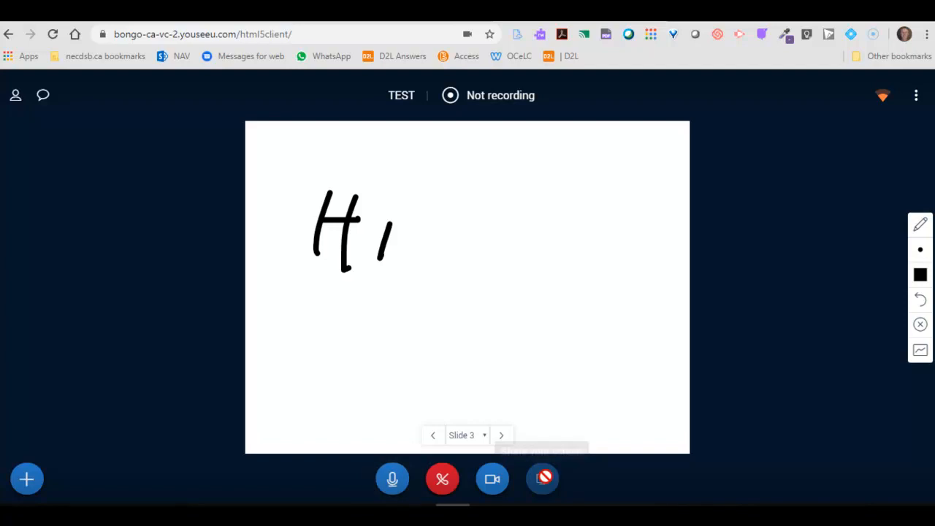
left_click(543, 479)
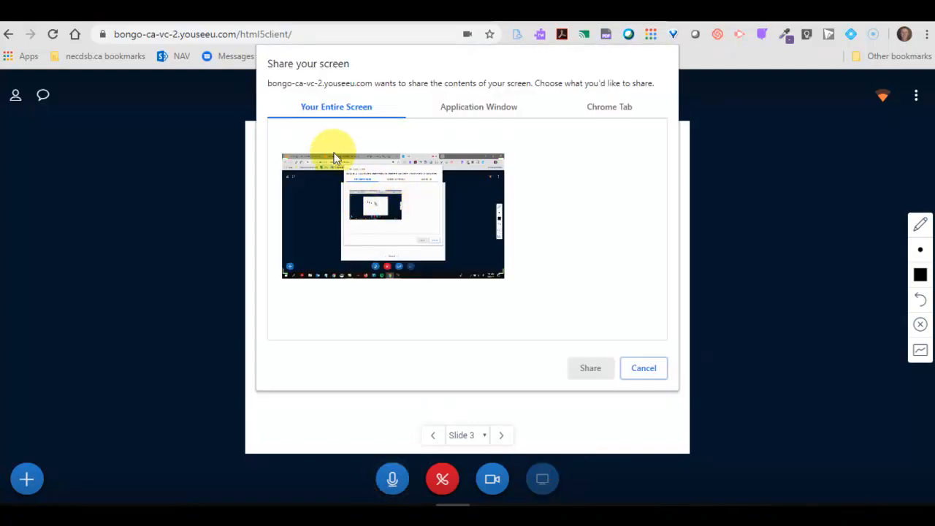
left_click(643, 368)
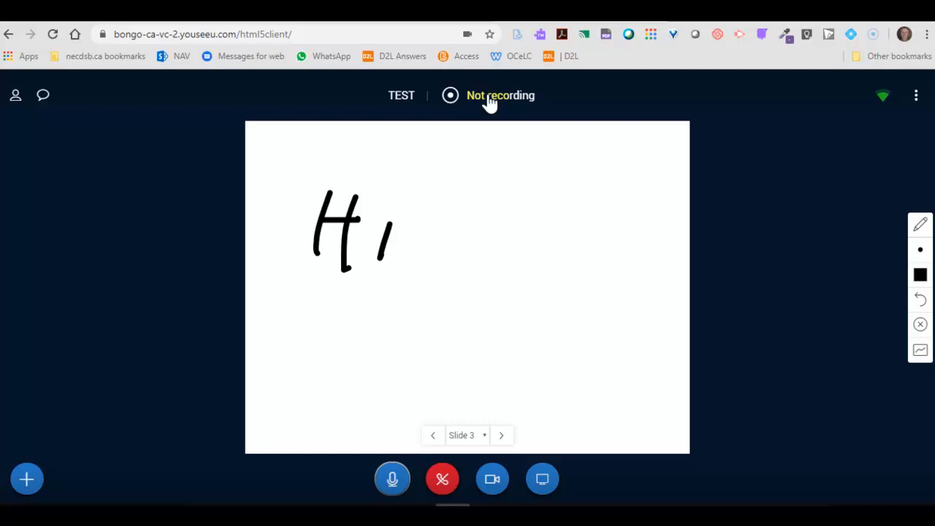
mouse_move(509, 100)
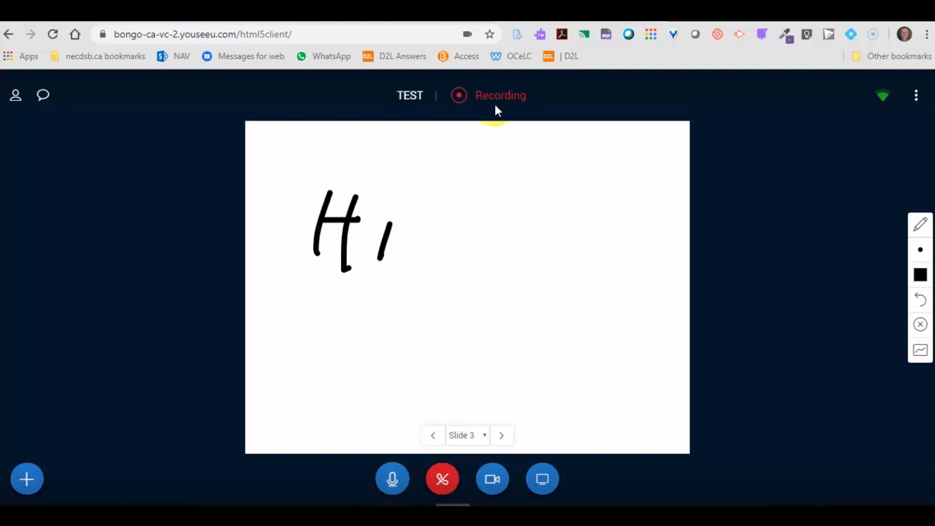
mouse_move(727, 293)
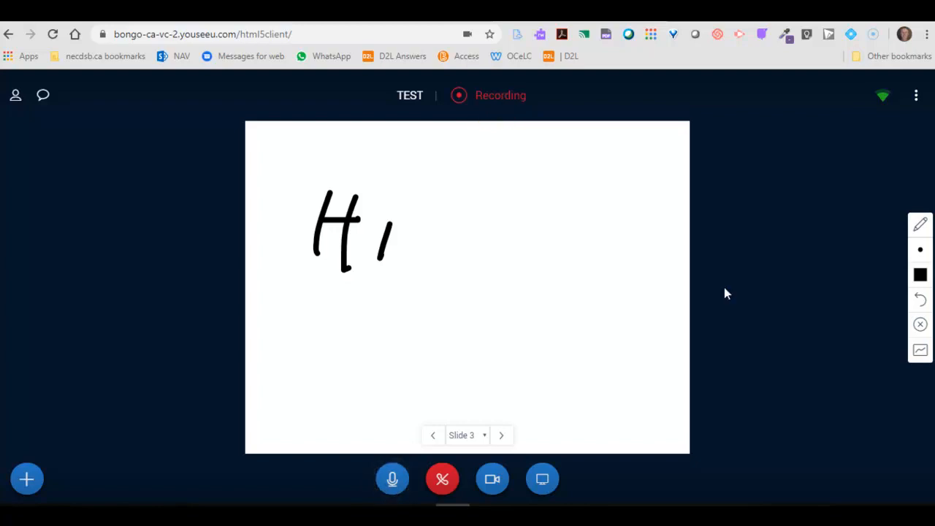
Step: End the TEST meeting for everyone from the options menu, returning to the Meetings page
left_click(916, 95)
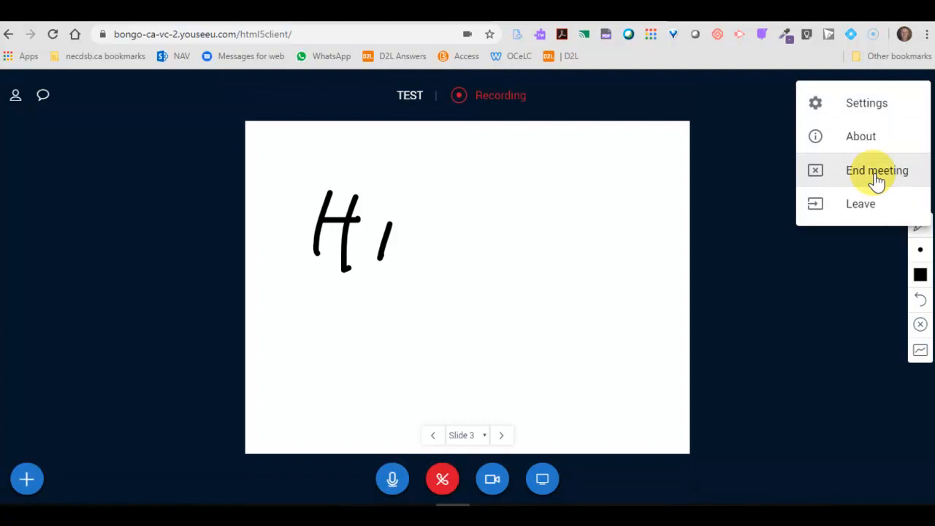
left_click(877, 170)
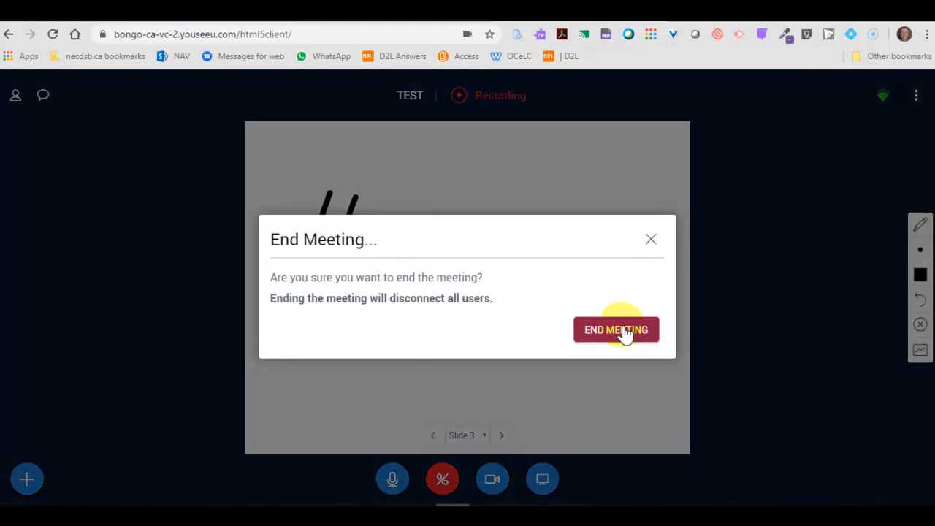
left_click(617, 330)
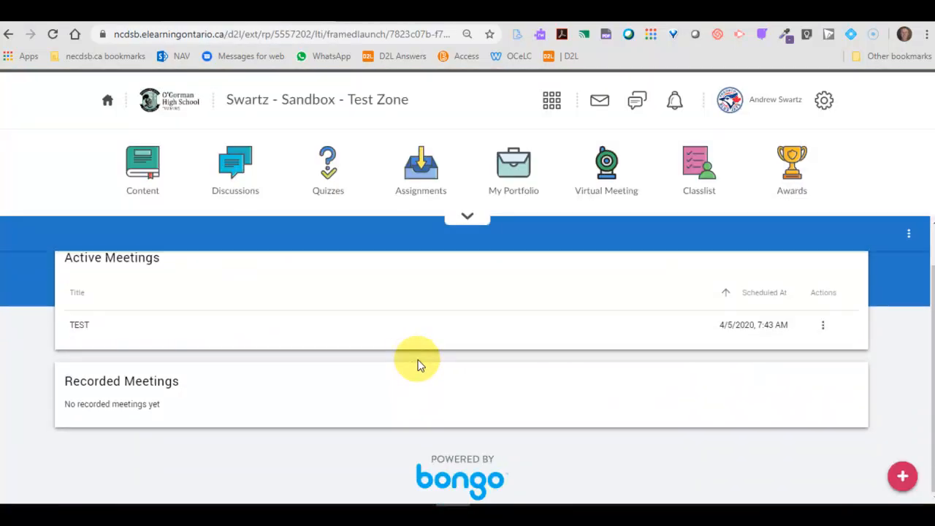
mouse_move(61, 406)
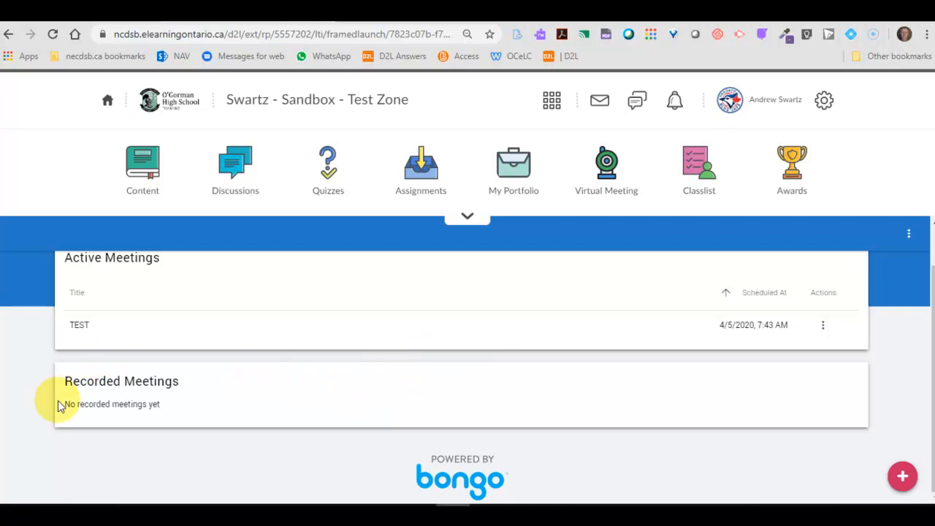
mouse_move(676, 400)
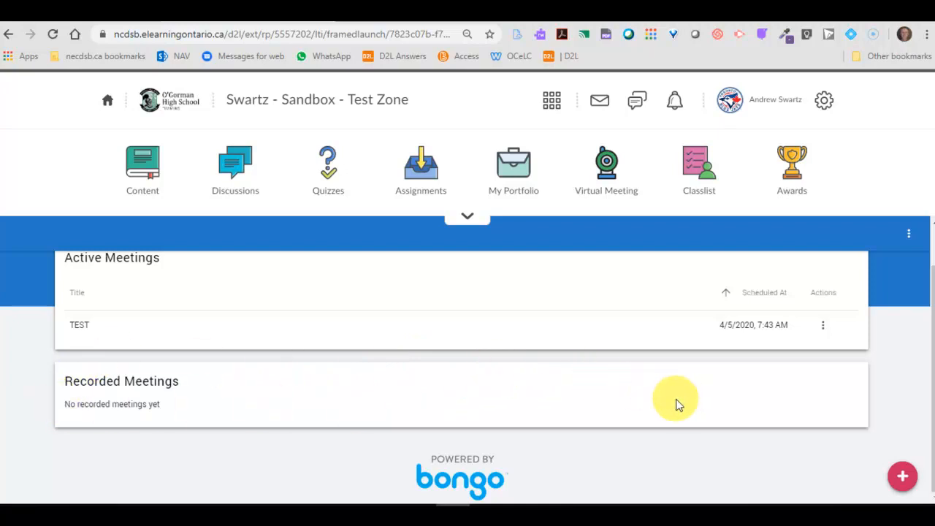
mouse_move(192, 277)
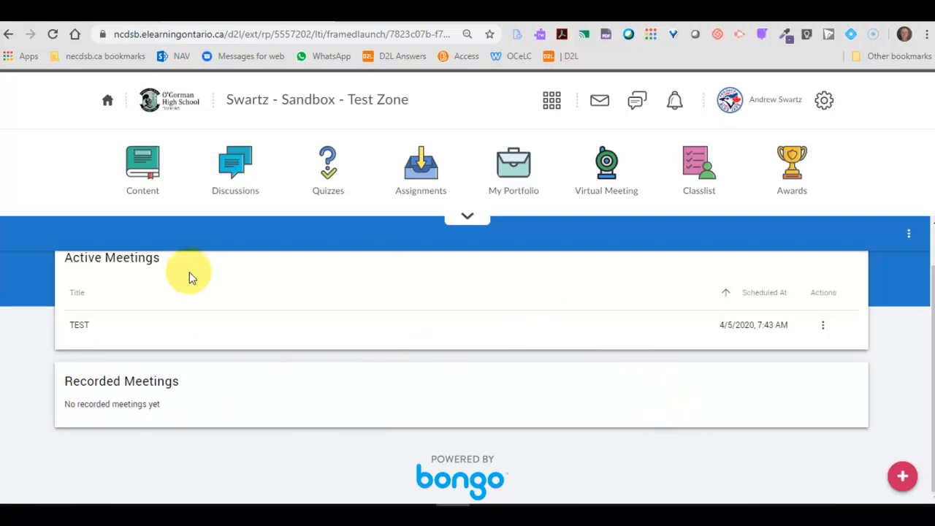
mouse_move(271, 378)
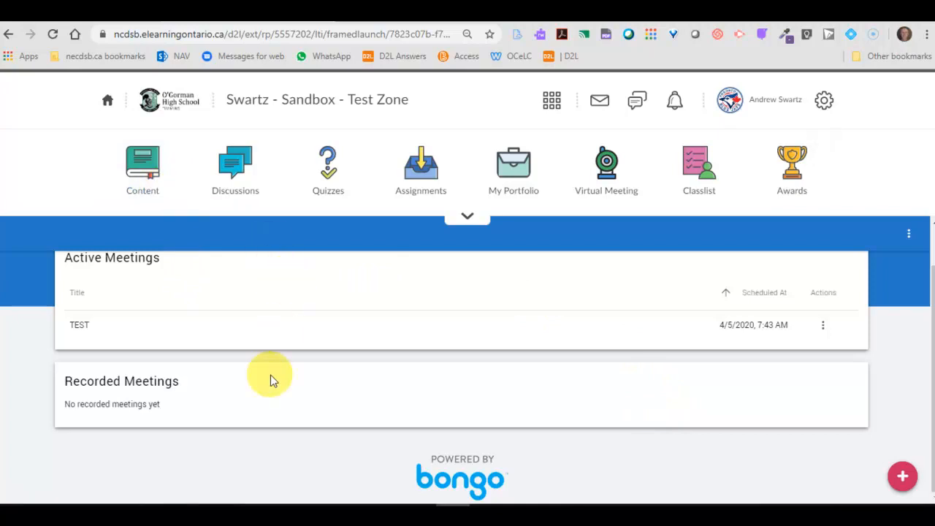
mouse_move(192, 400)
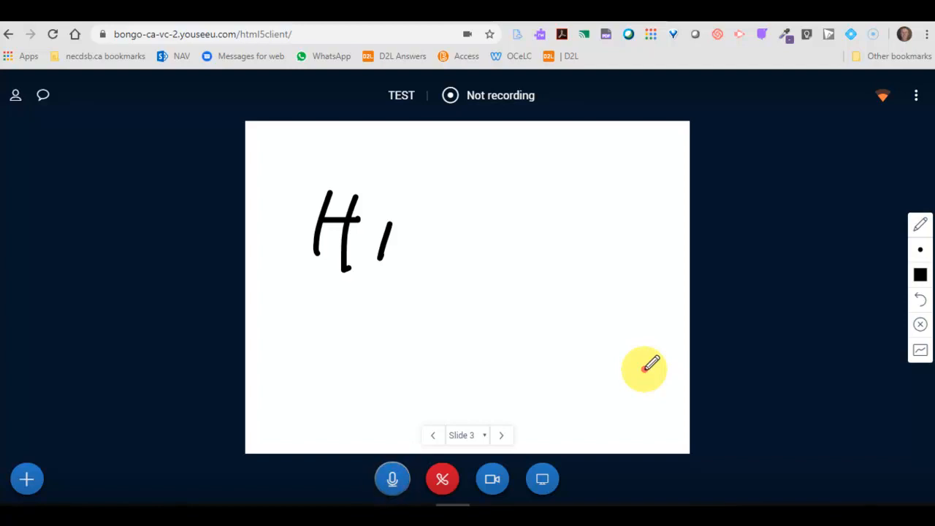
mouse_move(719, 348)
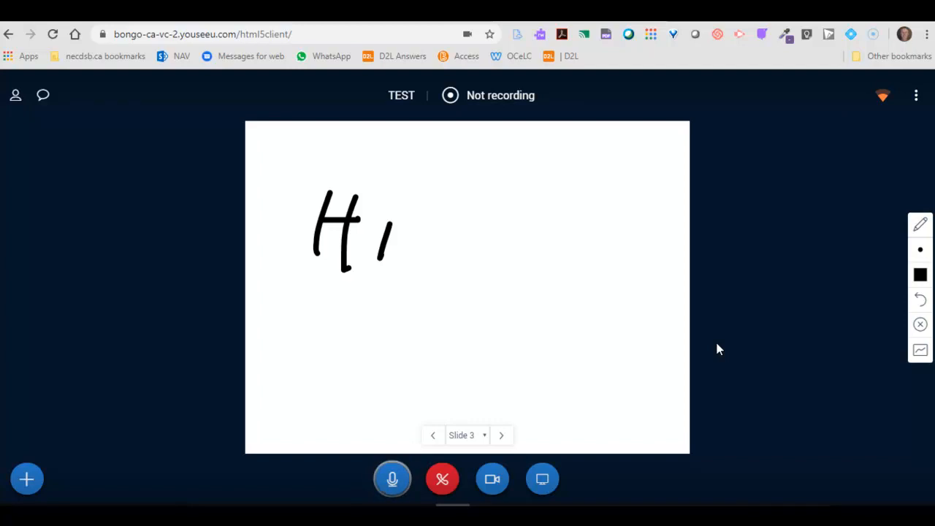
left_click(392, 479)
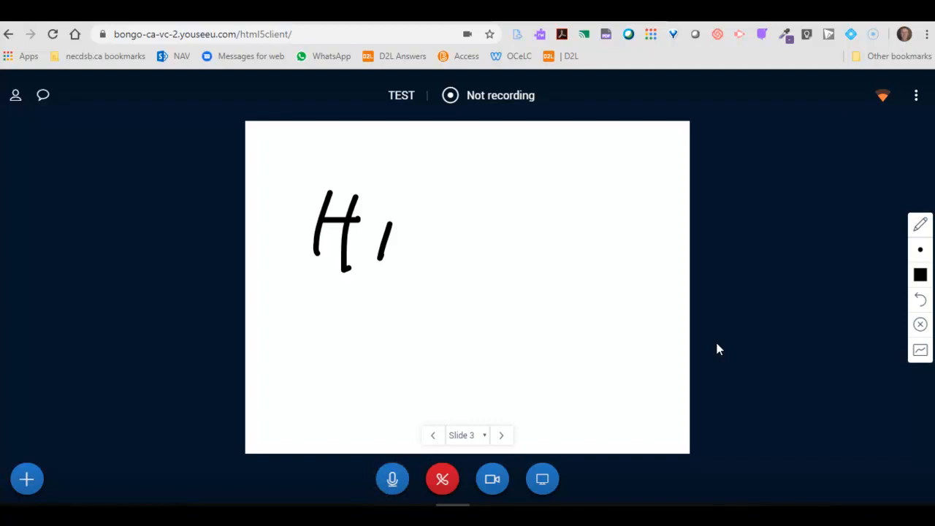